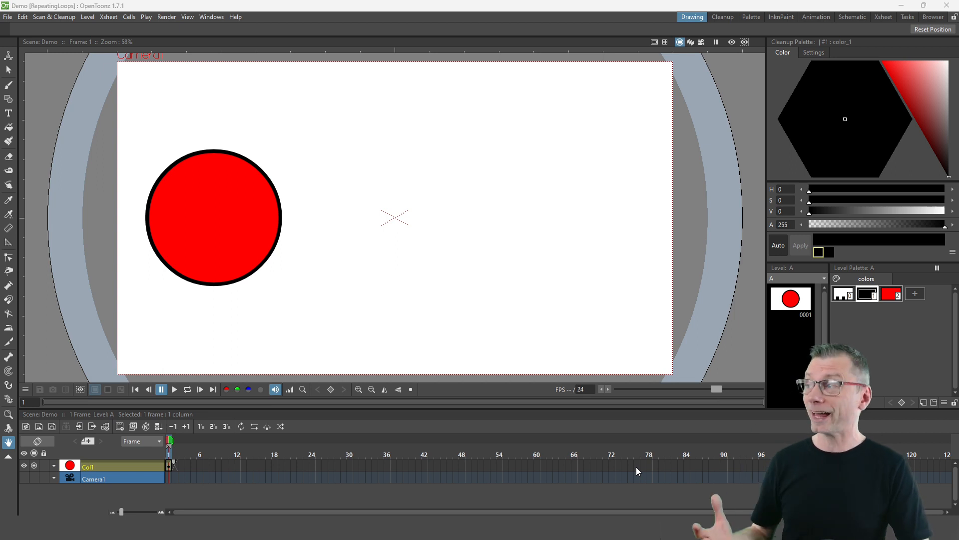
{"action": "mouse_move", "coordinate": [523, 401]}
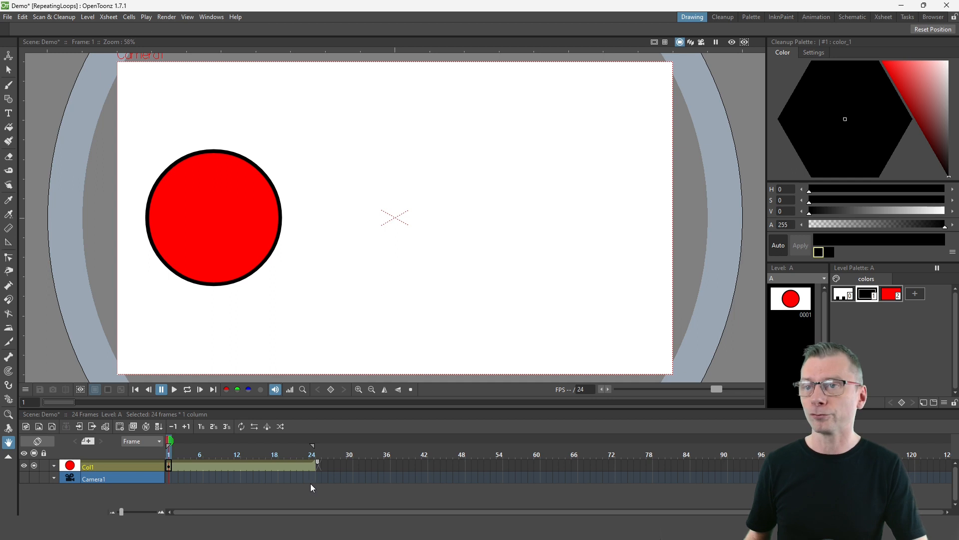
{"action": "mouse_move", "coordinate": [273, 475]}
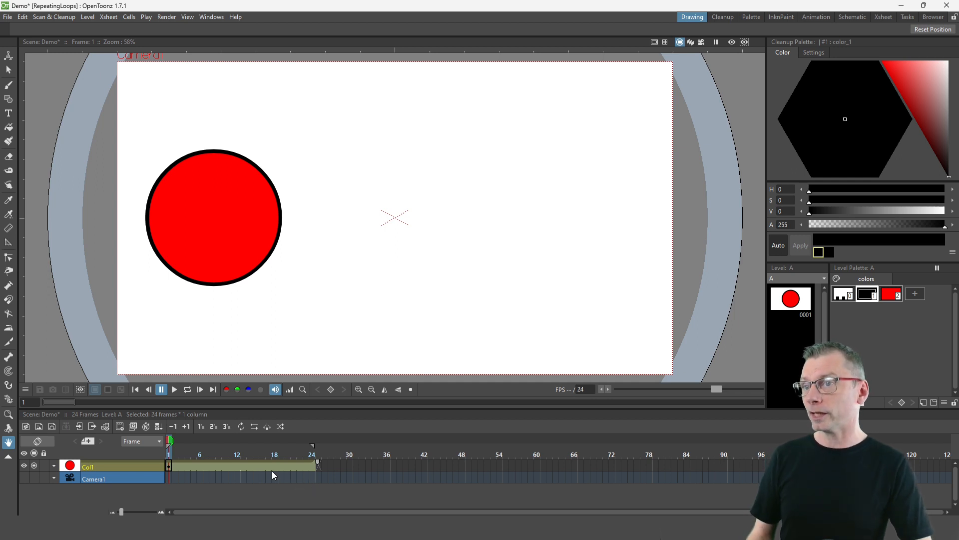
Select the first cell of Col1 after extending the red ball exposure to frame 24.
{"action": "left_click", "coordinate": [171, 464]}
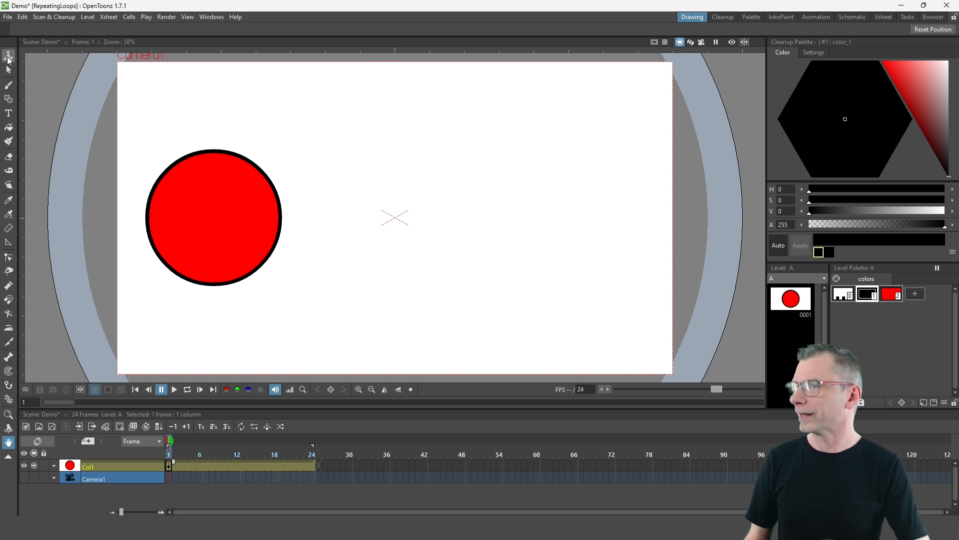
With the Animate tool, position the ball for its first X key and return to frame 1.
{"action": "left_click", "coordinate": [9, 54]}
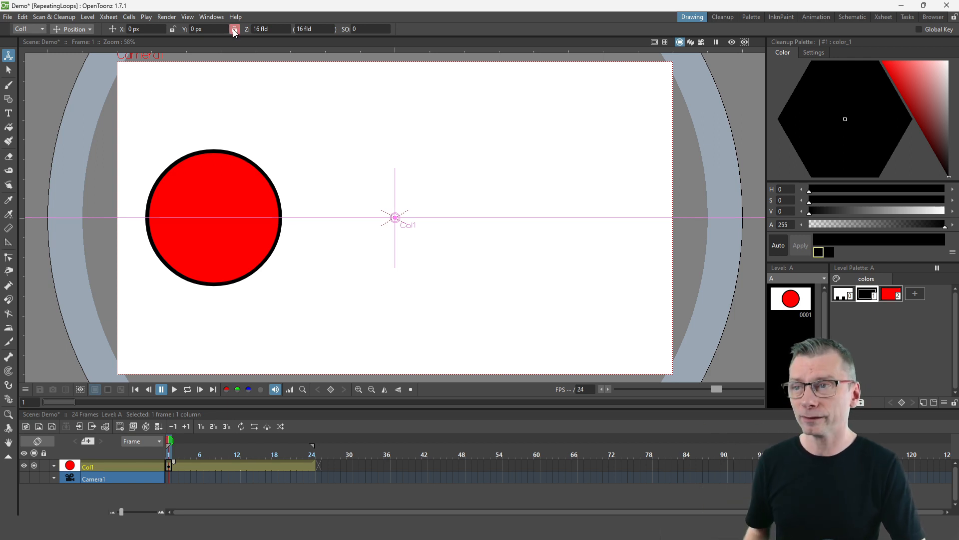
{"action": "left_click_drag", "start_coordinate": [212, 217], "coordinate": [196, 217]}
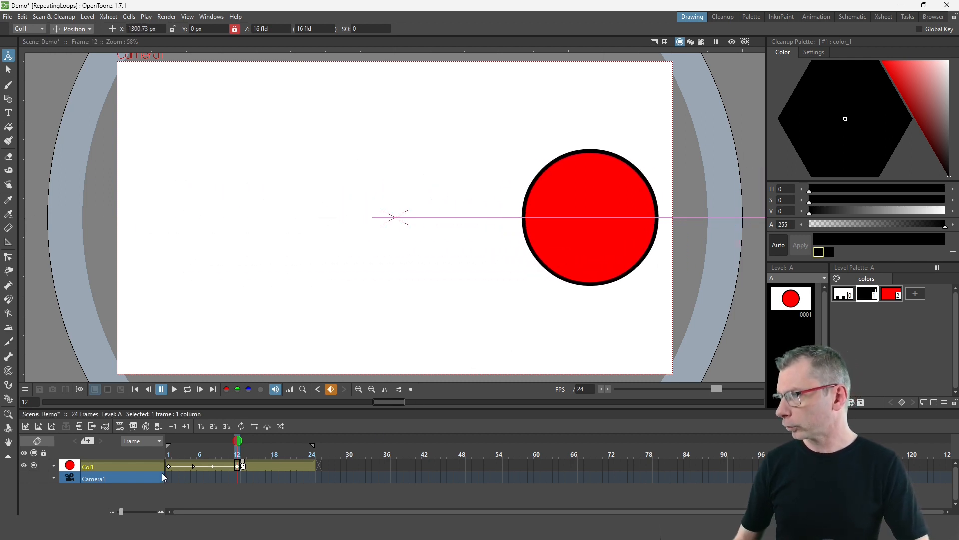
{"action": "left_click", "coordinate": [170, 465]}
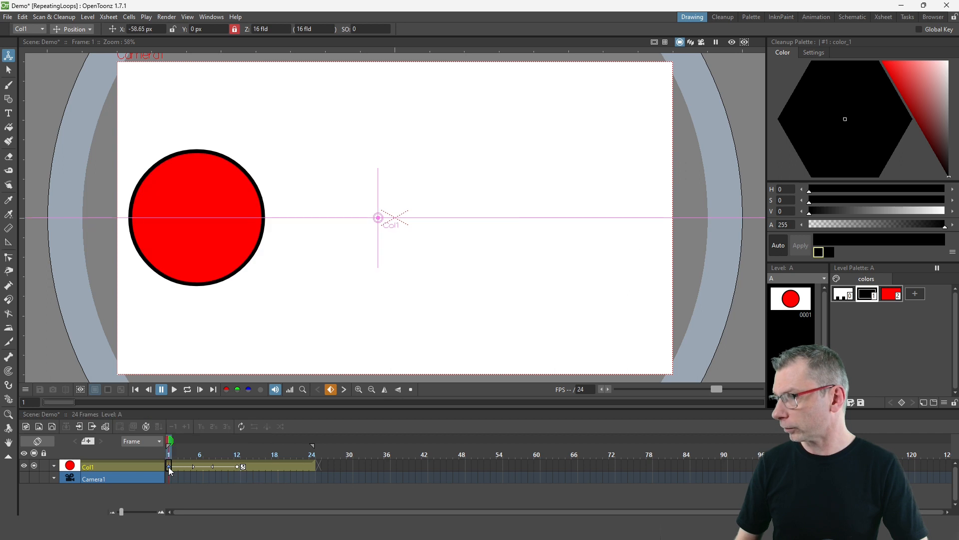
{"action": "mouse_move", "coordinate": [326, 470]}
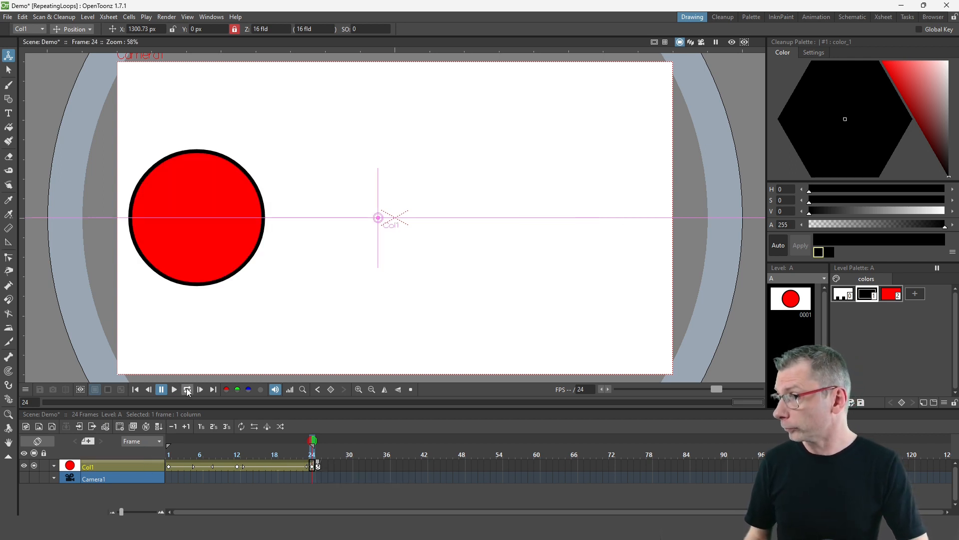
Play the slide-right-and-back animation on Loop, then pause it.
{"action": "left_click", "coordinate": [187, 389]}
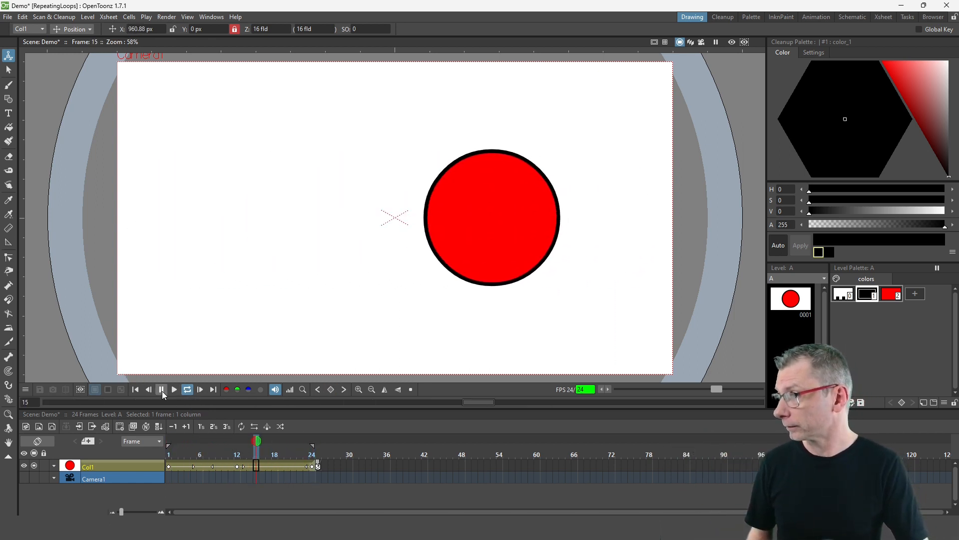
{"action": "left_click", "coordinate": [162, 389]}
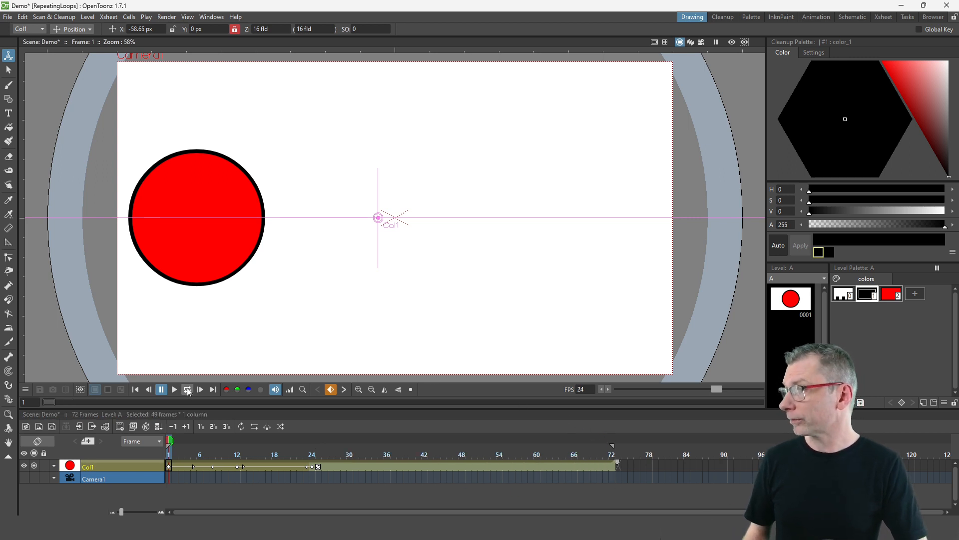
Play the 72-frame animation once and stop it.
{"action": "left_click", "coordinate": [161, 389]}
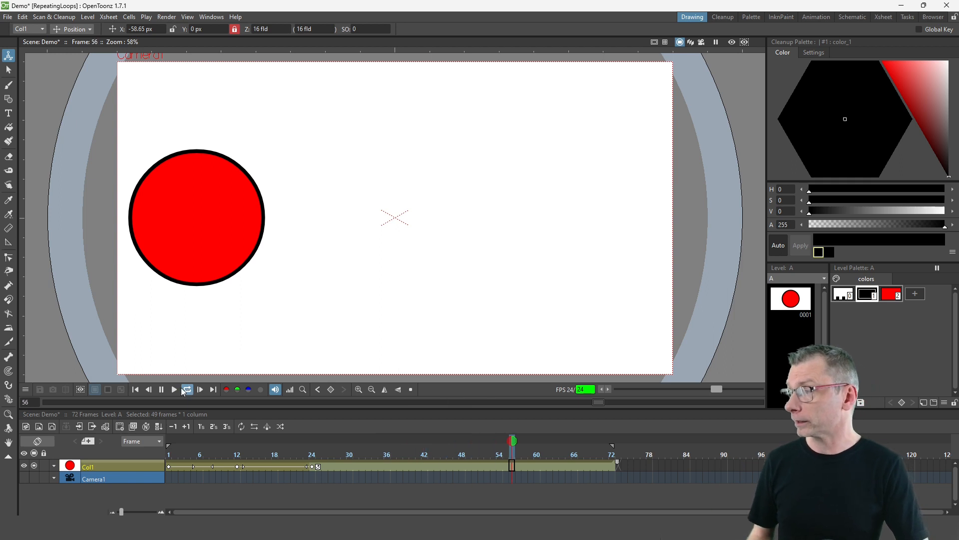
{"action": "left_click", "coordinate": [160, 389]}
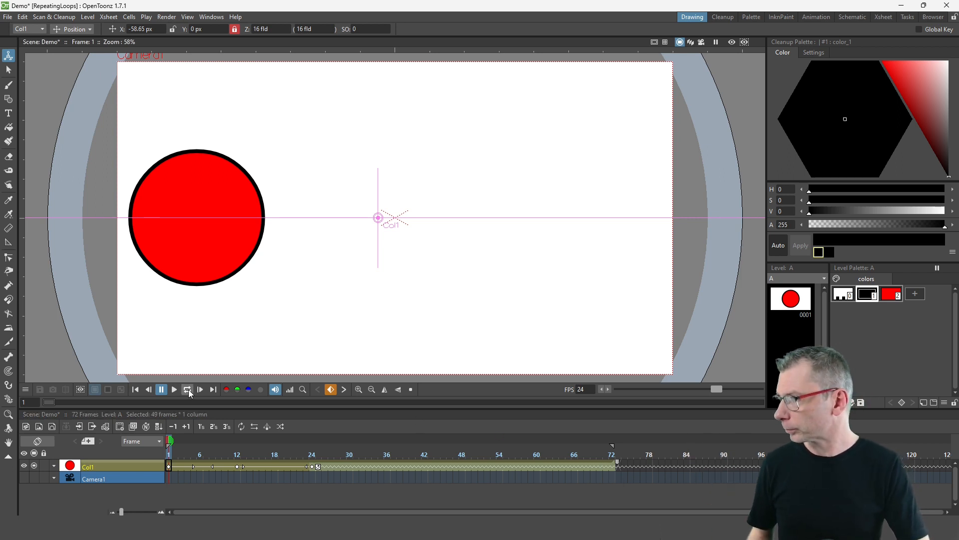
Play the repeating animation on Loop, stop it and return to frame 1.
{"action": "left_click", "coordinate": [187, 388]}
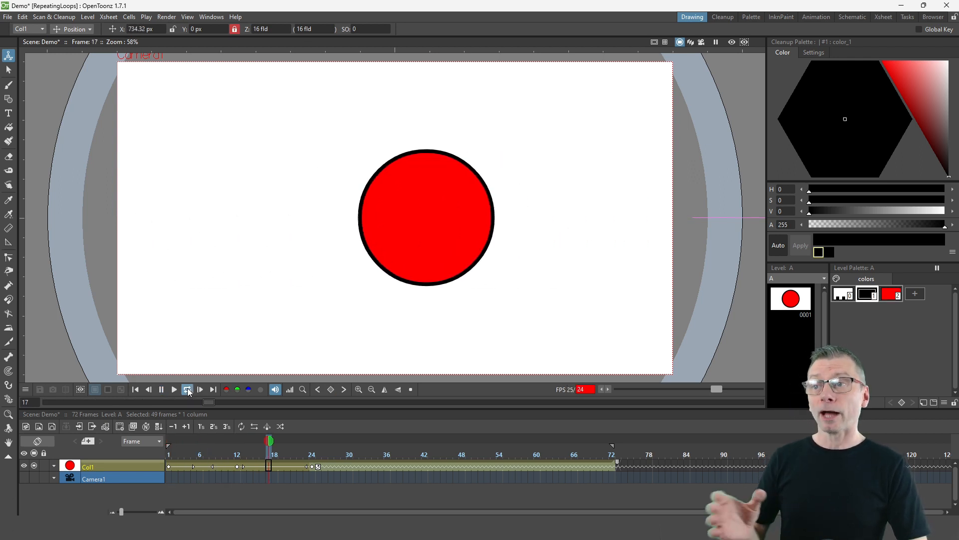
{"action": "left_click", "coordinate": [186, 389]}
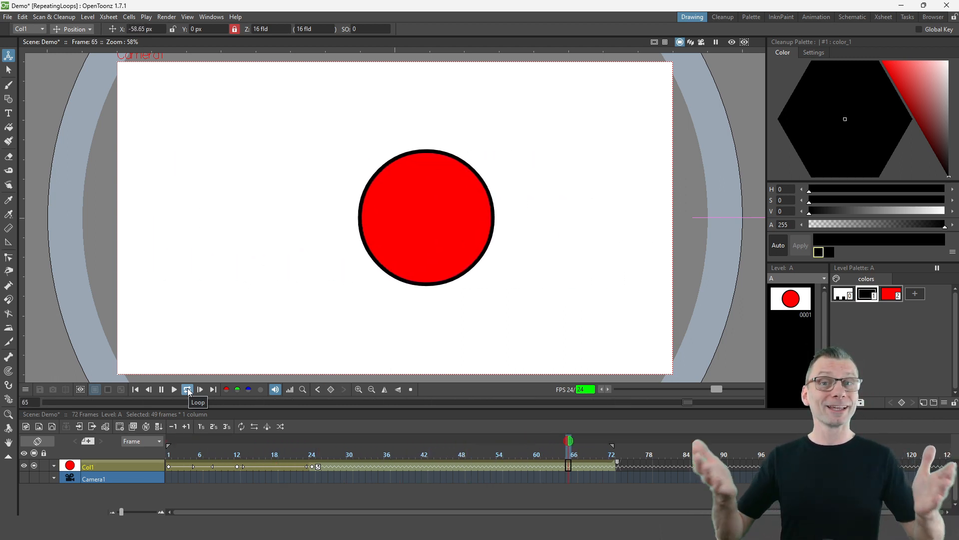
{"action": "left_click", "coordinate": [148, 389]}
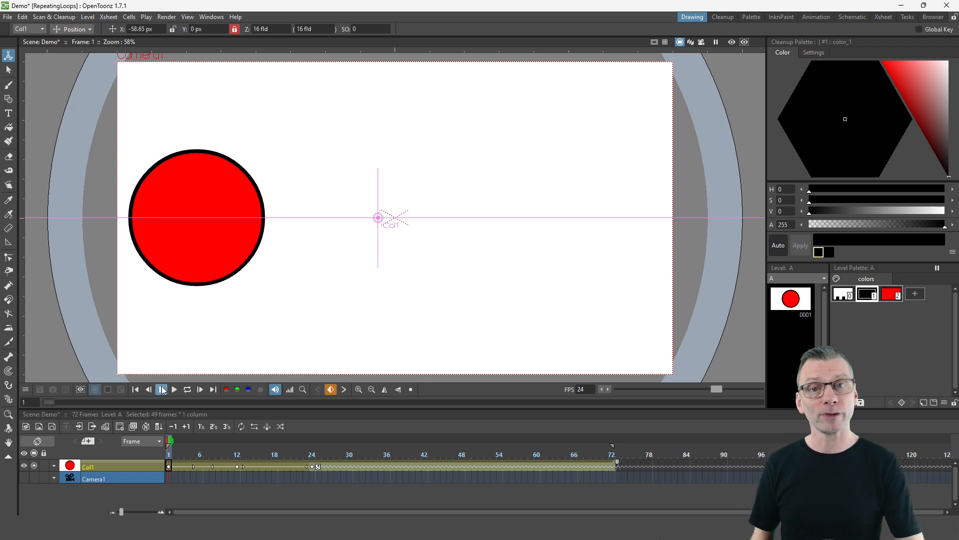
{"action": "left_click", "coordinate": [174, 388]}
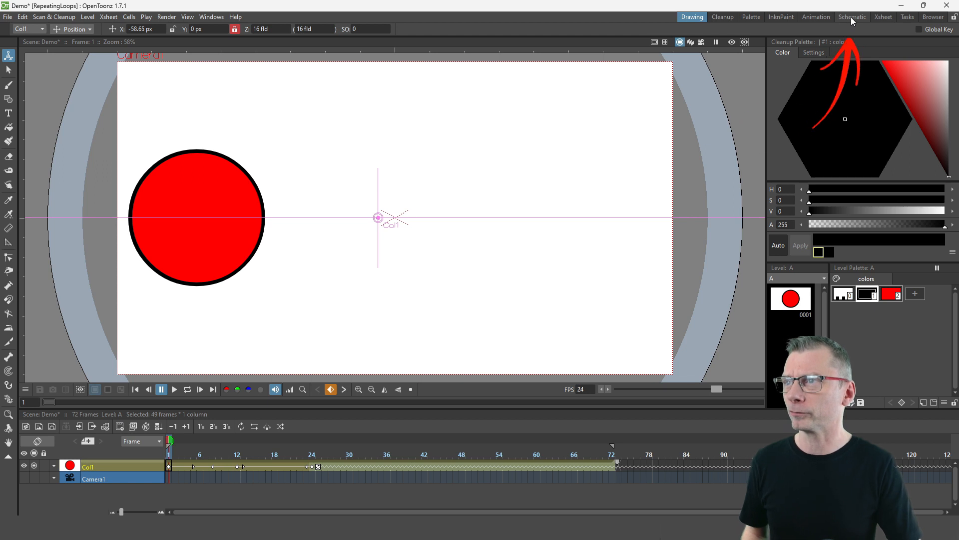
In the Schematic room's Function Editor, expand Stage > Col1 and show its X channel.
{"action": "left_click", "coordinate": [851, 17]}
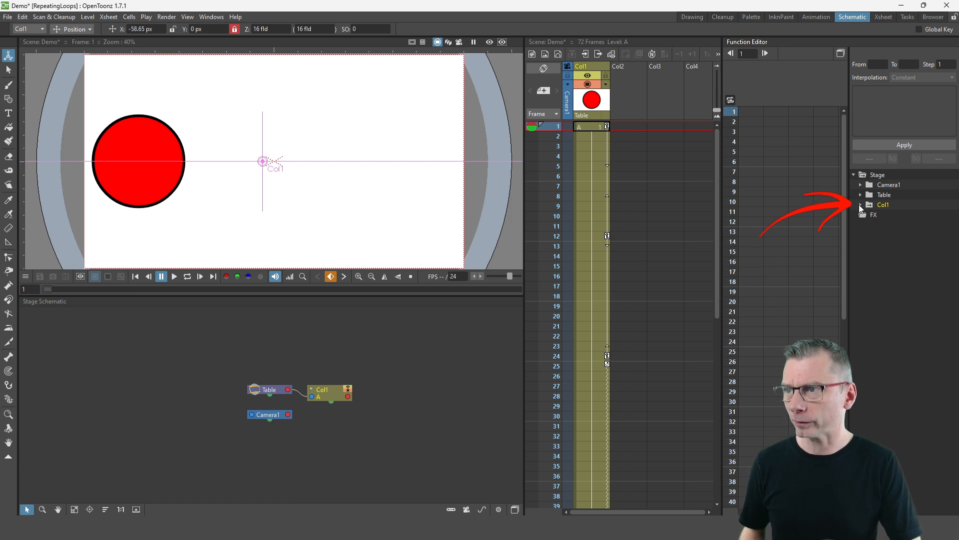
{"action": "left_click", "coordinate": [862, 204]}
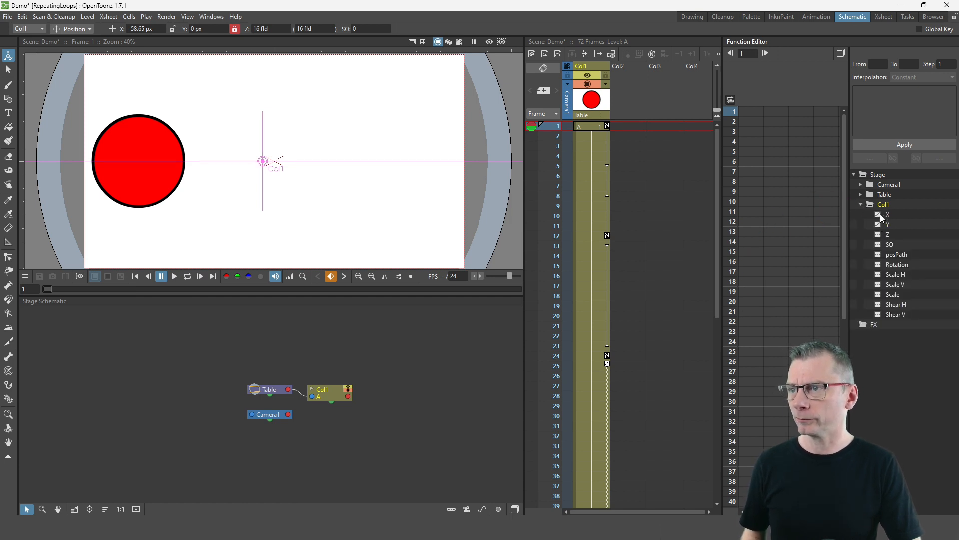
{"action": "left_click", "coordinate": [886, 214]}
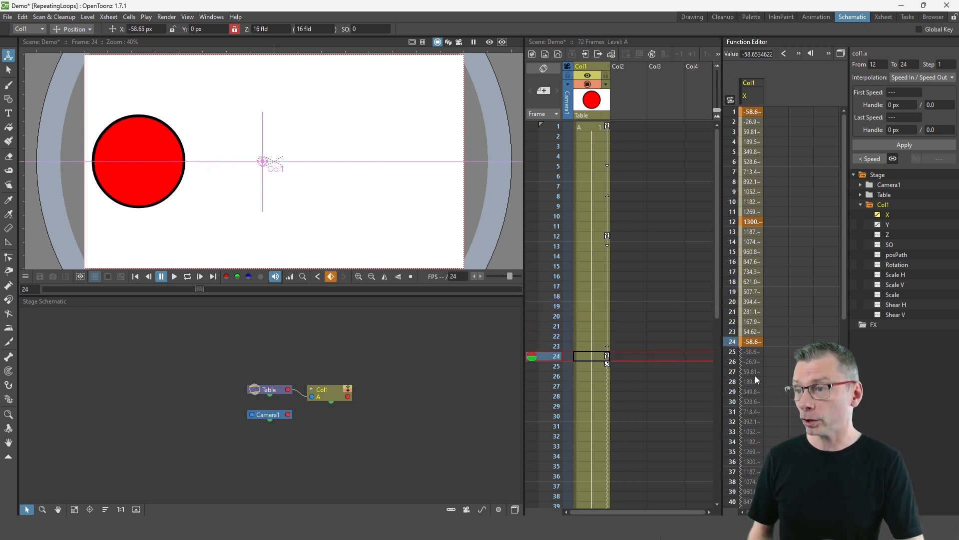
{"action": "mouse_move", "coordinate": [757, 407]}
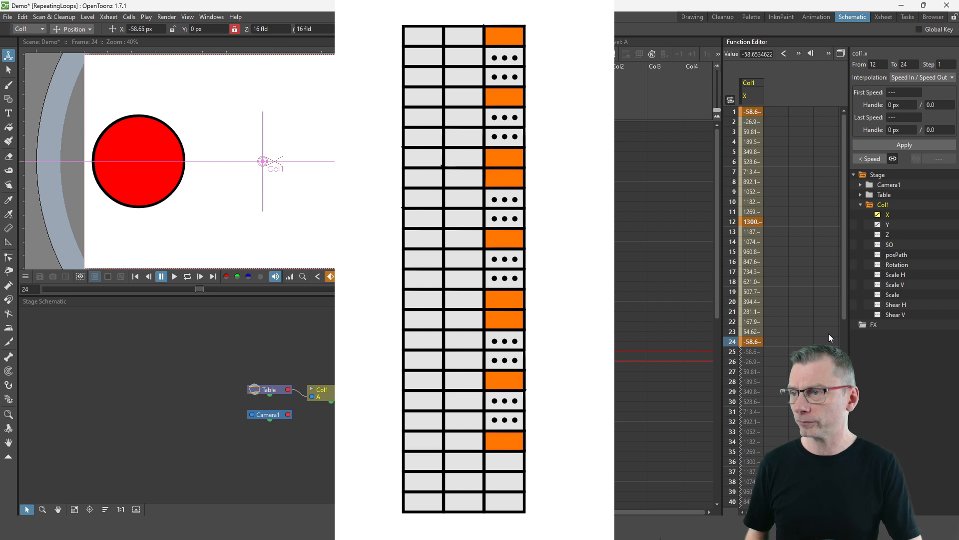
{"action": "left_click", "coordinate": [732, 350]}
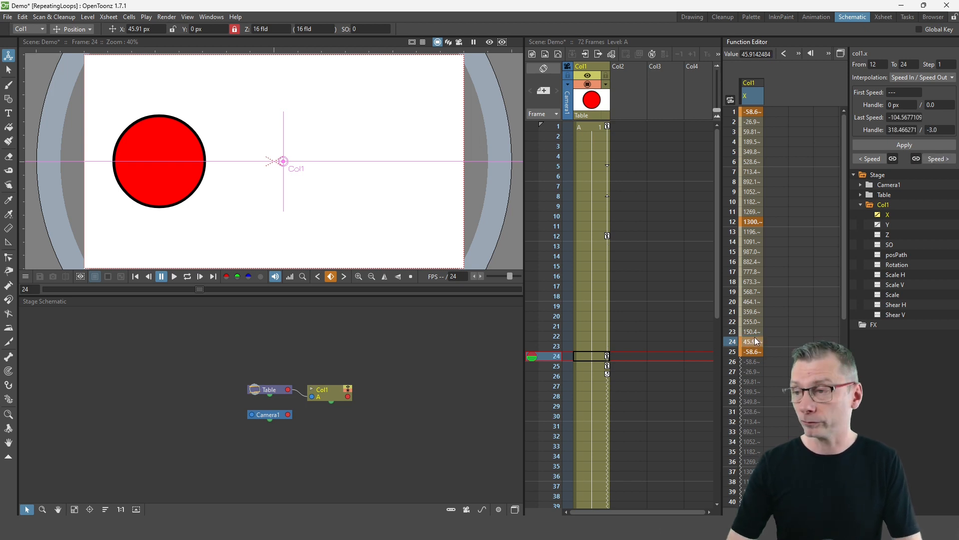
Select the Col1 X span between frames 24 and 25 in the spreadsheet.
{"action": "left_click", "coordinate": [752, 351]}
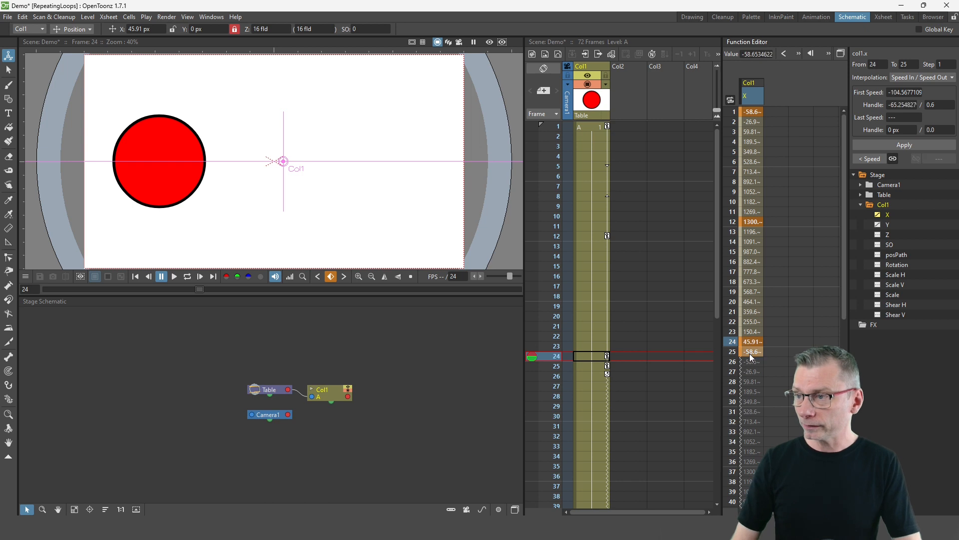
{"action": "left_click", "coordinate": [733, 351]}
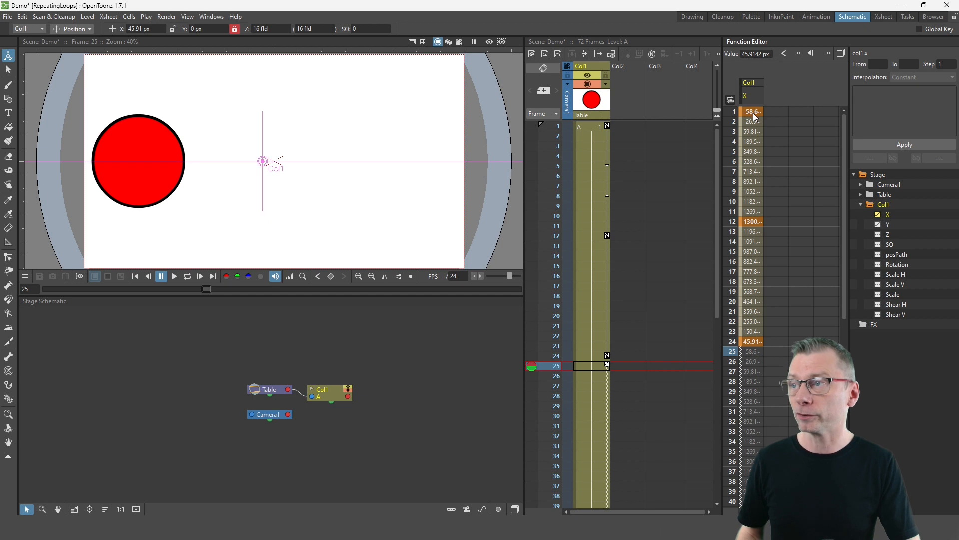
{"action": "mouse_move", "coordinate": [743, 355]}
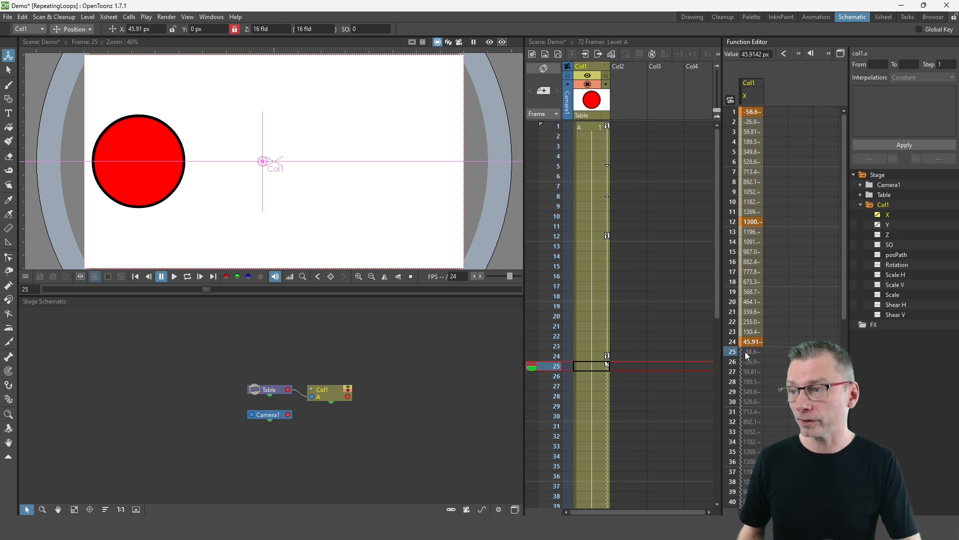
{"action": "left_click", "coordinate": [751, 351]}
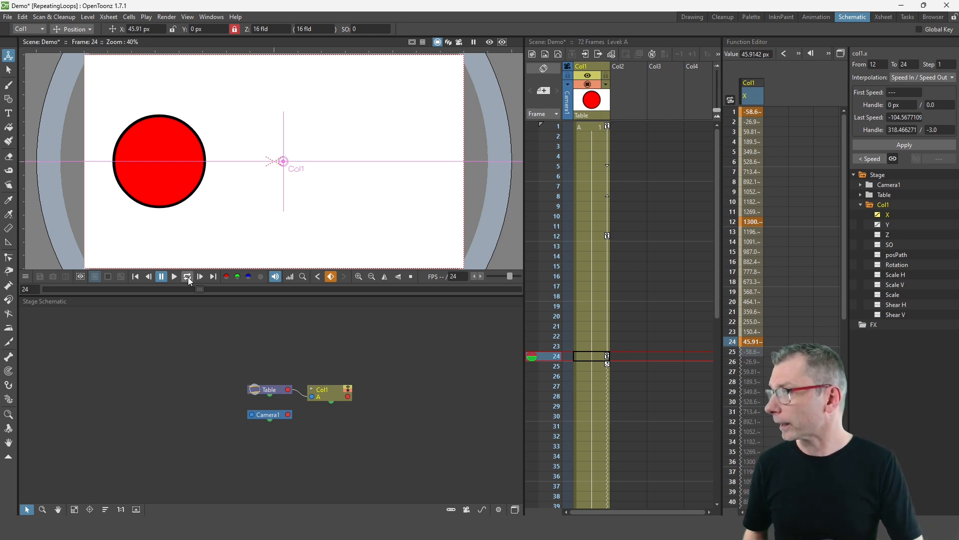
Play the ball's back-and-forth animation on Loop, then stop it.
{"action": "left_click", "coordinate": [188, 276]}
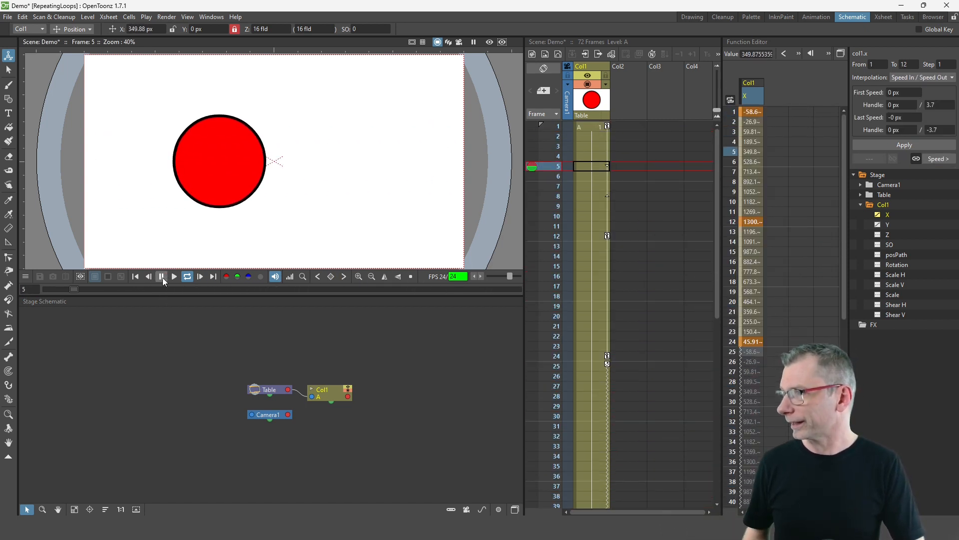
{"action": "left_click", "coordinate": [135, 276]}
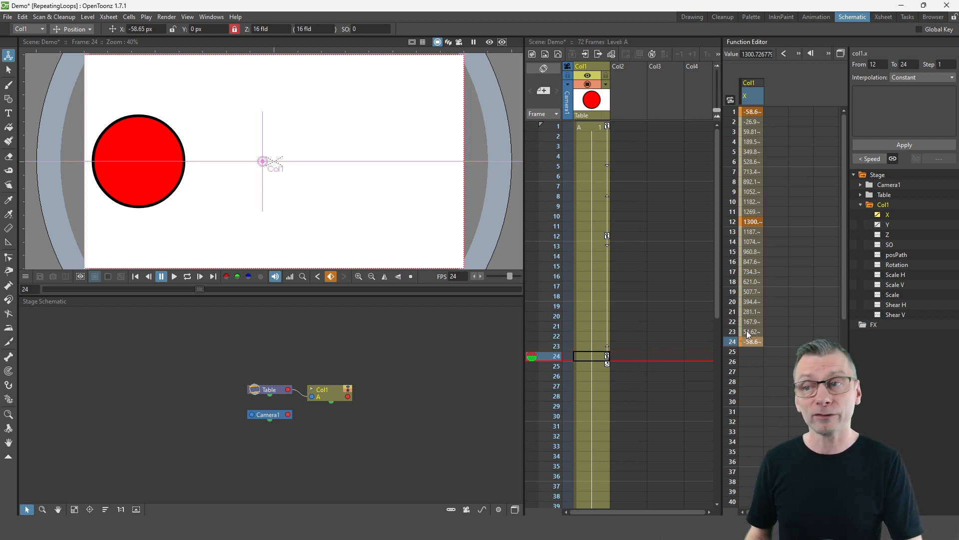
{"action": "mouse_move", "coordinate": [762, 378]}
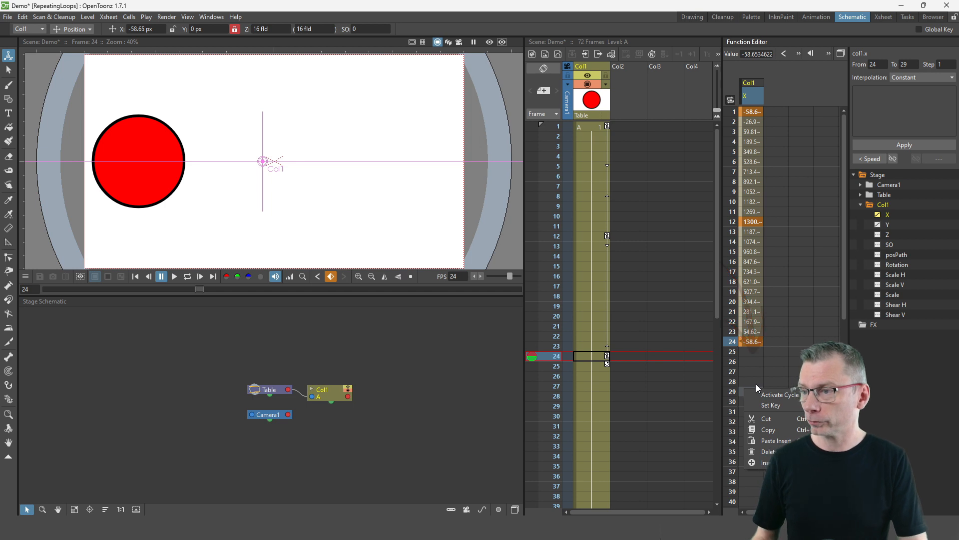
{"action": "mouse_move", "coordinate": [779, 393]}
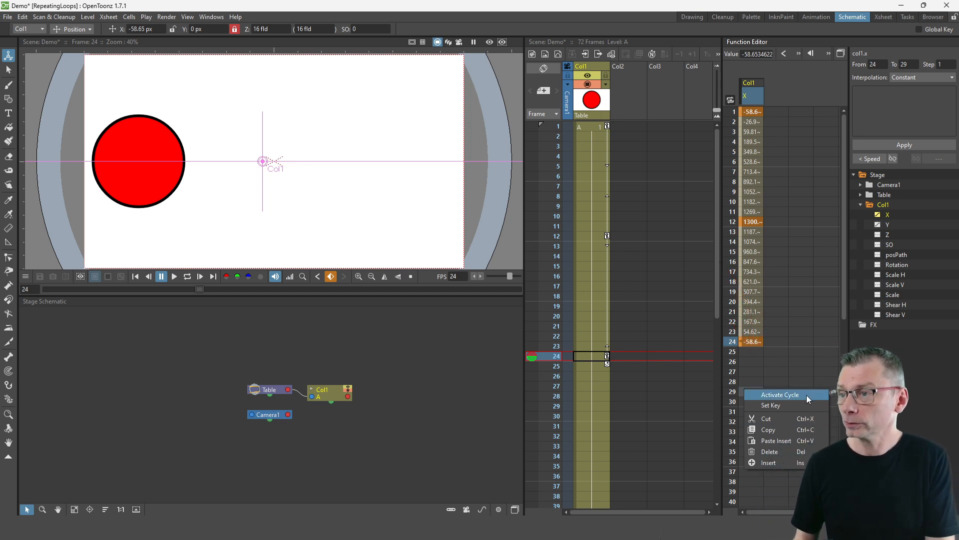
Activate Cycle on Col1's X curve so its 24-frame values repeat from frame 25.
{"action": "left_click", "coordinate": [778, 393]}
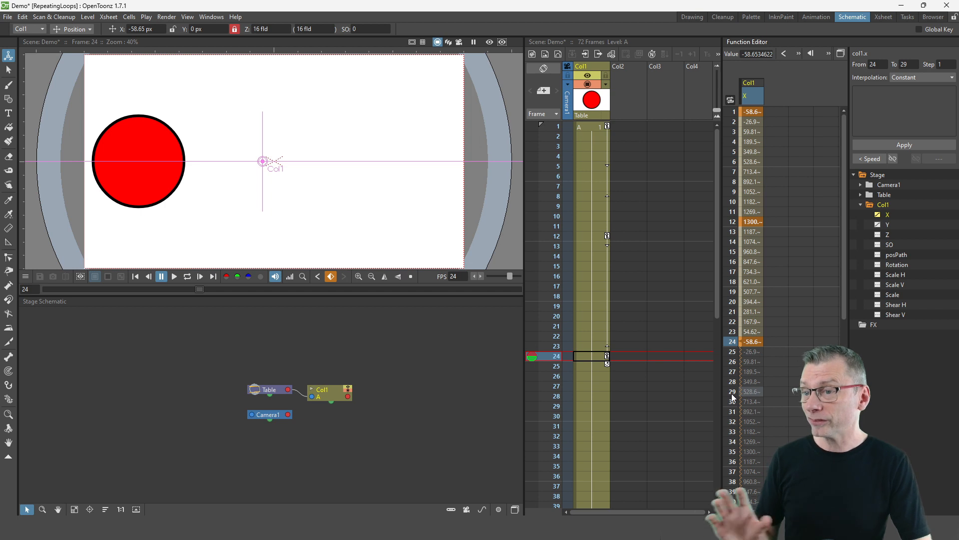
{"action": "mouse_move", "coordinate": [743, 372]}
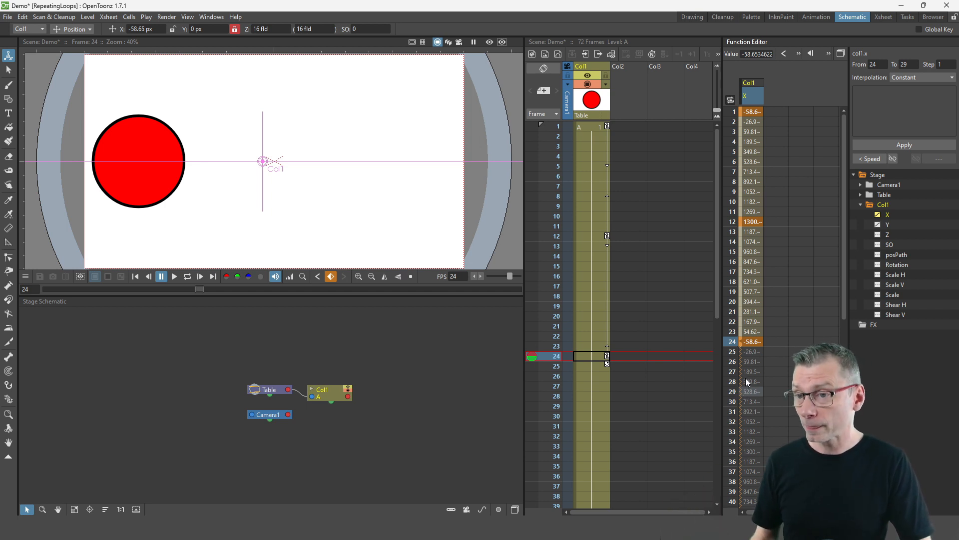
{"action": "mouse_move", "coordinate": [579, 433]}
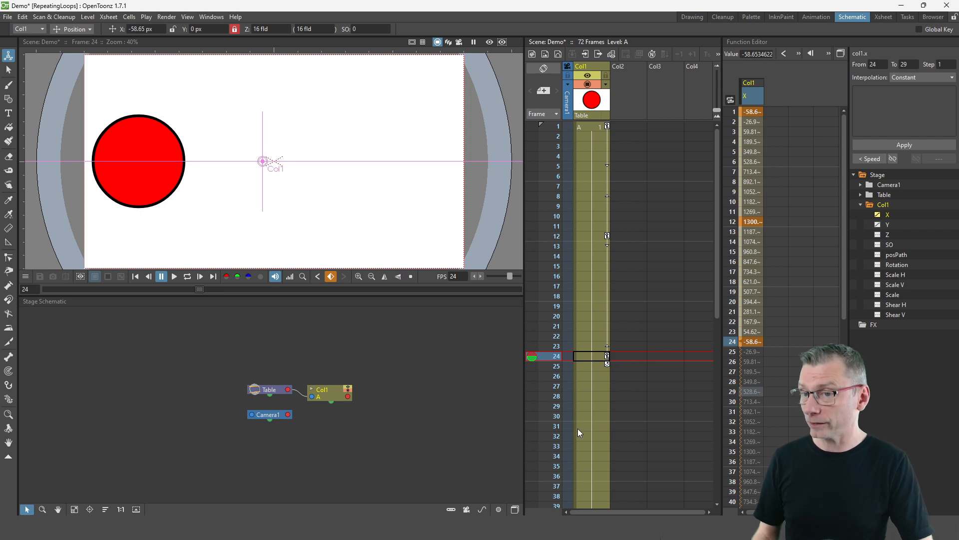
{"action": "mouse_move", "coordinate": [781, 390]}
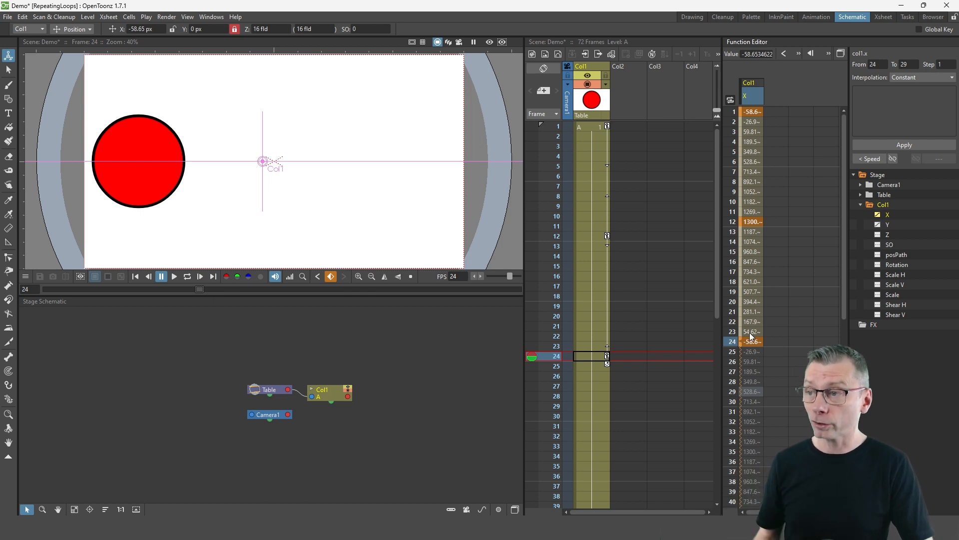
{"action": "mouse_move", "coordinate": [758, 351]}
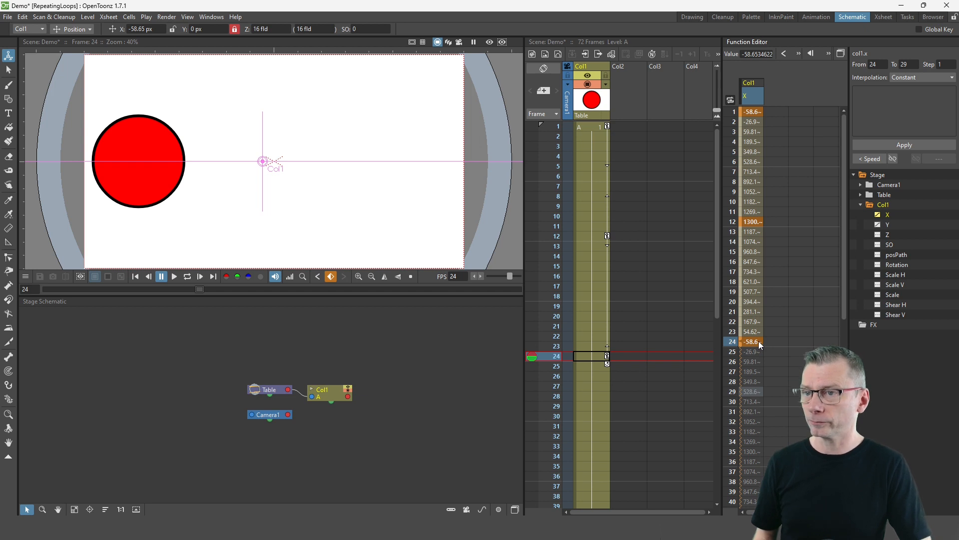
{"action": "mouse_move", "coordinate": [744, 346]}
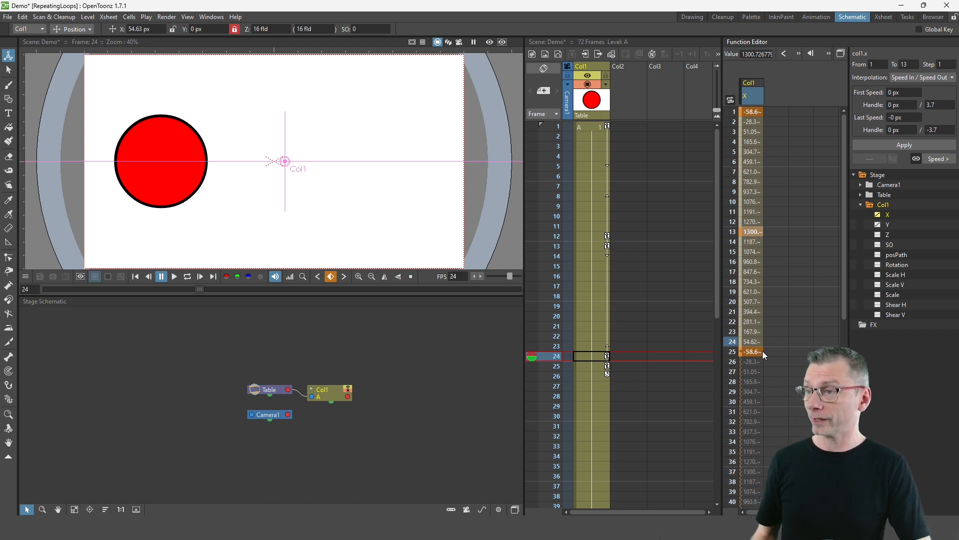
Select the X return key at frame 25 (-58.6) so keys sit at 1, 13 and 25.
{"action": "left_click", "coordinate": [557, 365]}
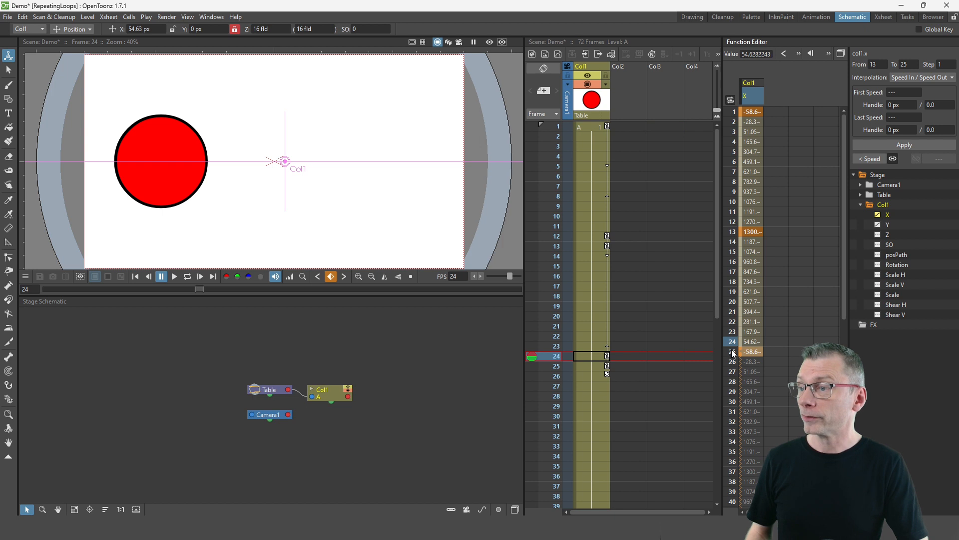
{"action": "left_click", "coordinate": [173, 277]}
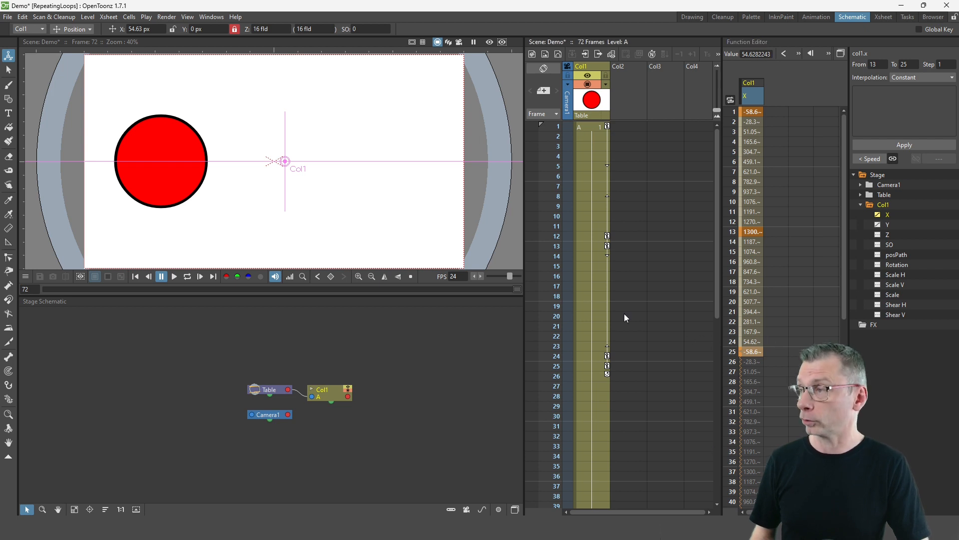
{"action": "mouse_move", "coordinate": [189, 276]}
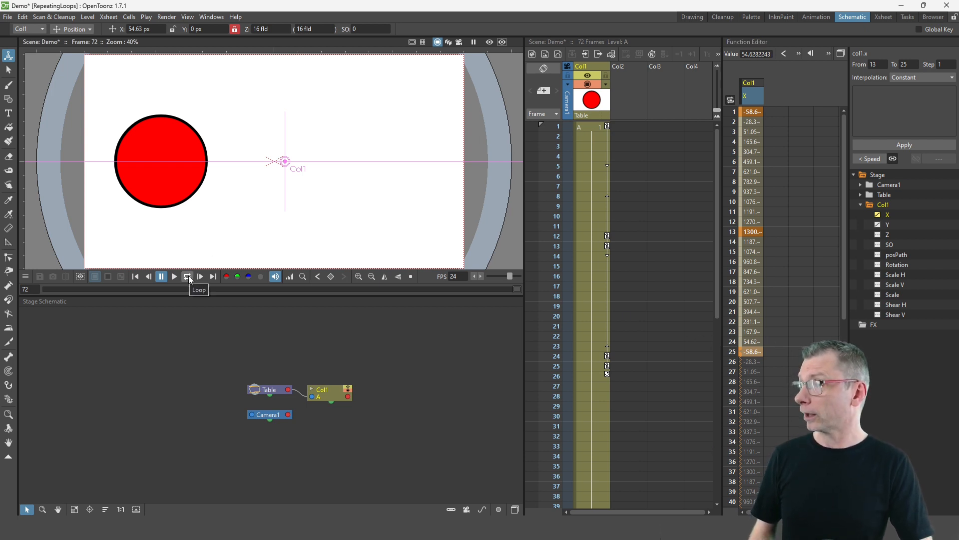
Play the corrected ball cycle on Loop to confirm seamless repetition, then stop.
{"action": "left_click", "coordinate": [187, 276]}
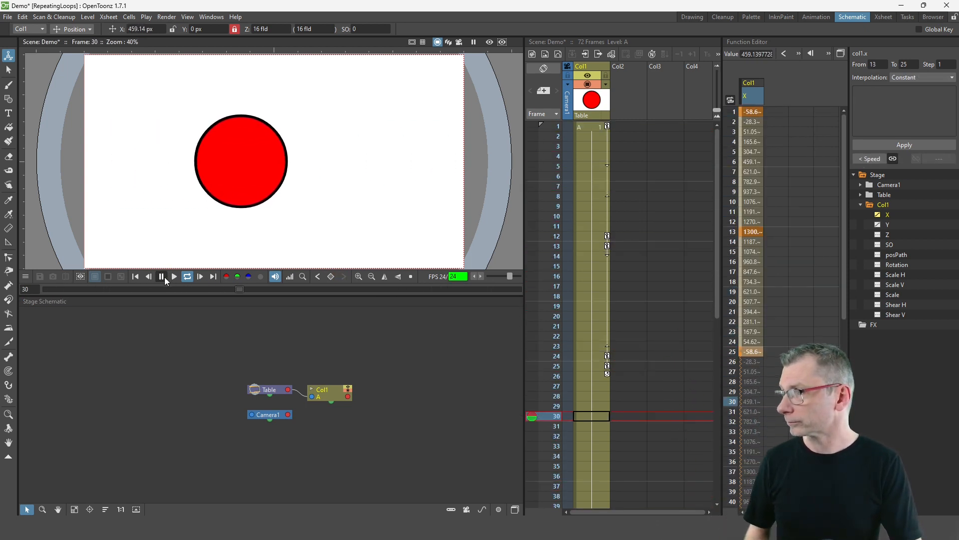
{"action": "left_click", "coordinate": [173, 277]}
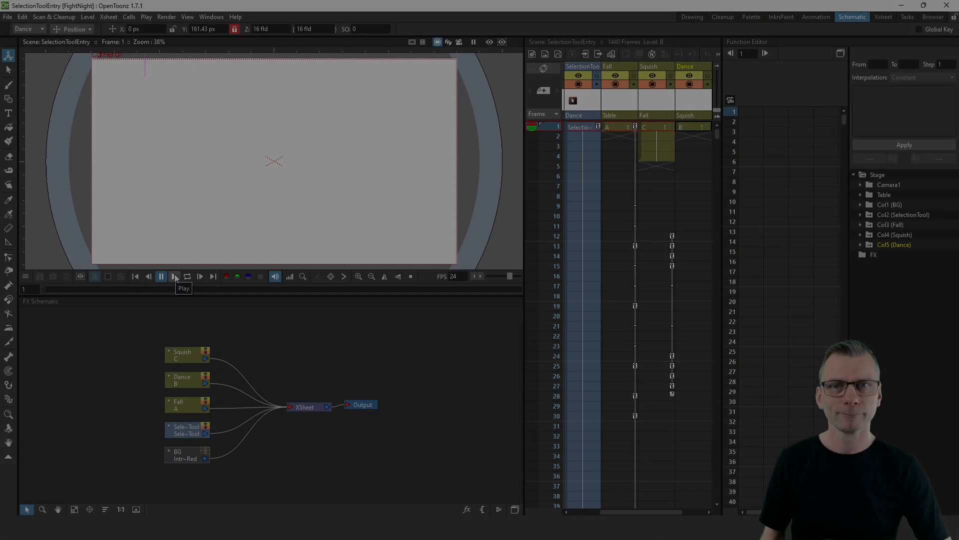
Play the SelectionToolEntry scene showing the dancing icon, then stop.
{"action": "left_click", "coordinate": [174, 276]}
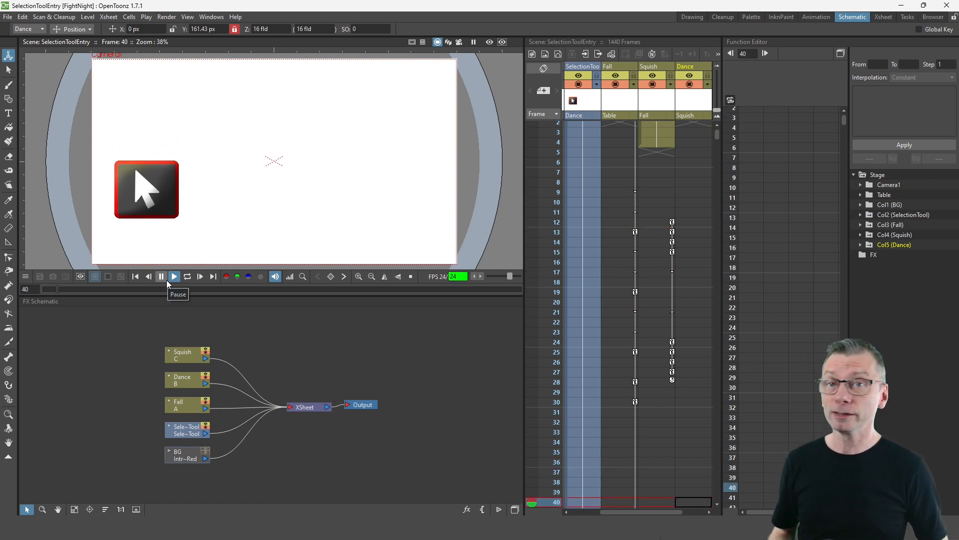
{"action": "left_click", "coordinate": [173, 275]}
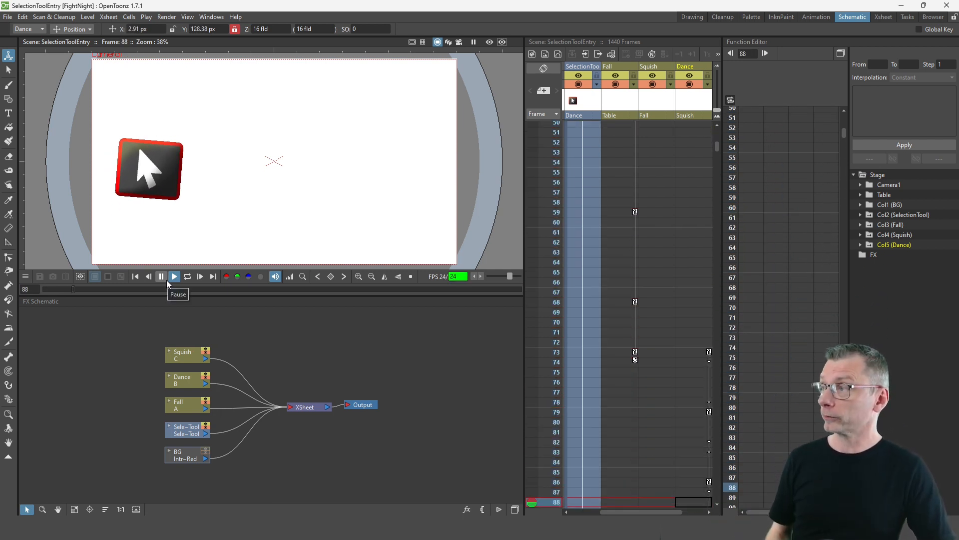
{"action": "left_click", "coordinate": [174, 275]}
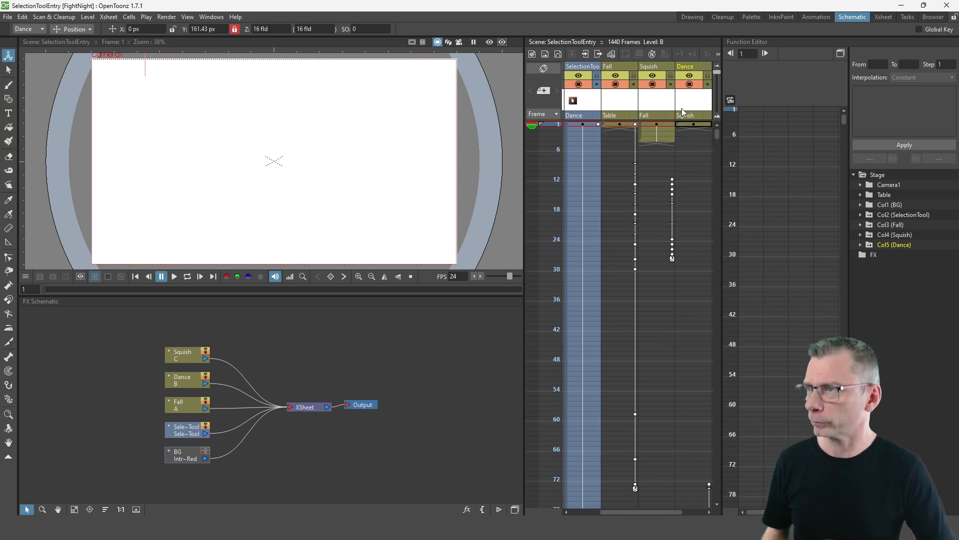
Go to frame 110 in the Xsheet to show the Dance object's motion path.
{"action": "scroll", "scroll_direction": "down", "scroll_amount": 3}
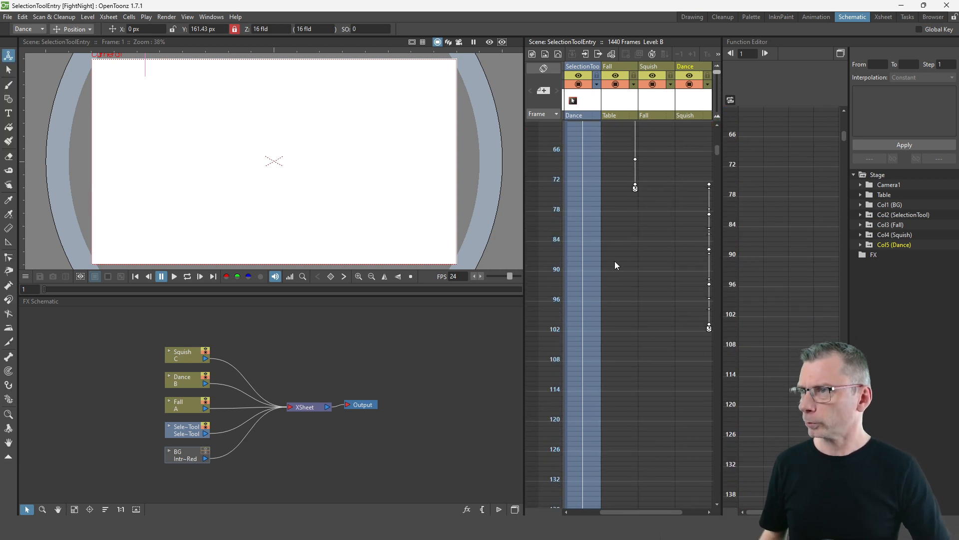
{"action": "left_click", "coordinate": [556, 184]}
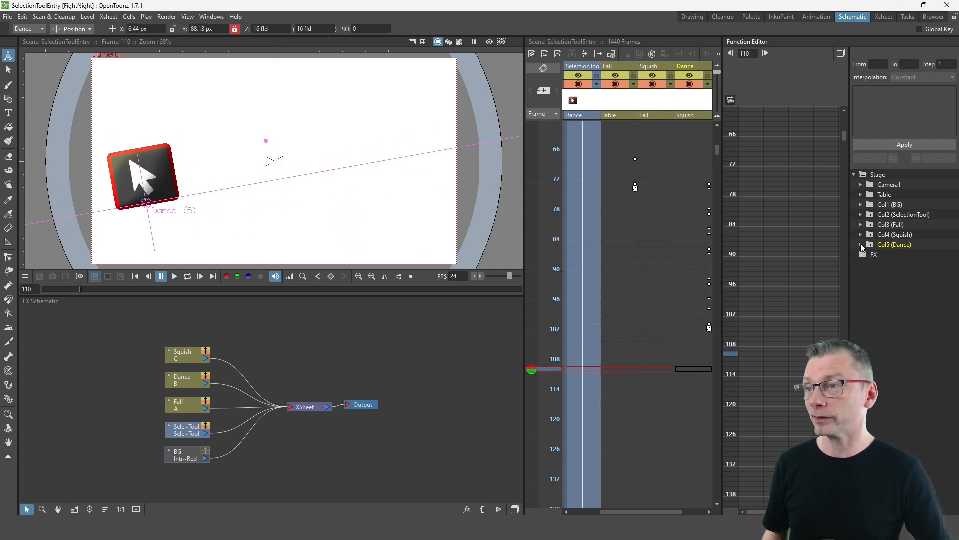
Show the Dance column's X, Y and Rotation values in the spreadsheet and bring up the cell commands.
{"action": "left_click", "coordinate": [863, 244]}
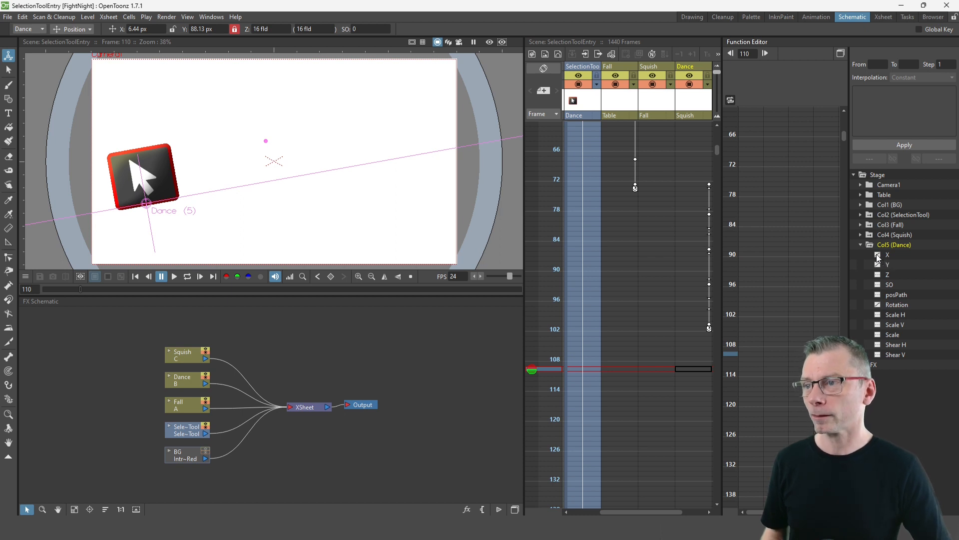
{"action": "left_click", "coordinate": [886, 253]}
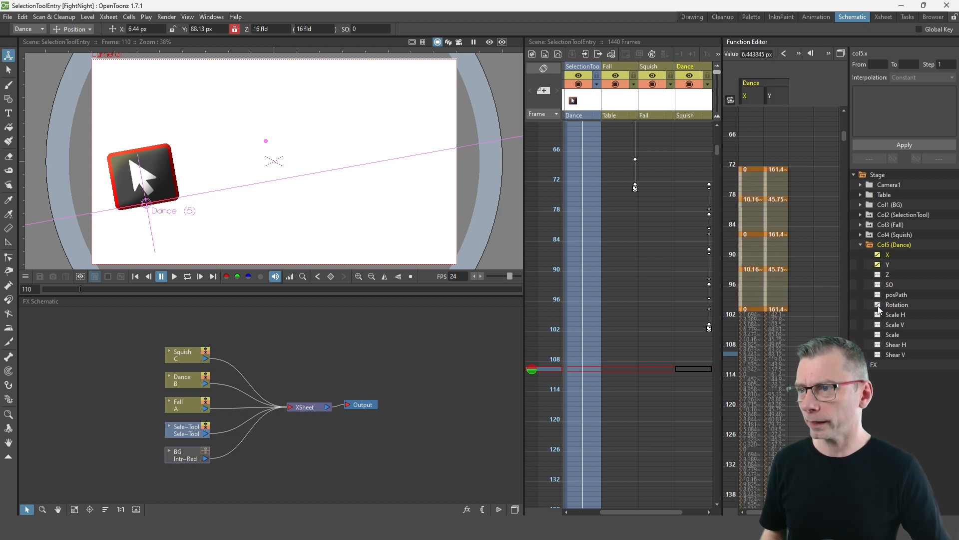
{"action": "left_click", "coordinate": [897, 305]}
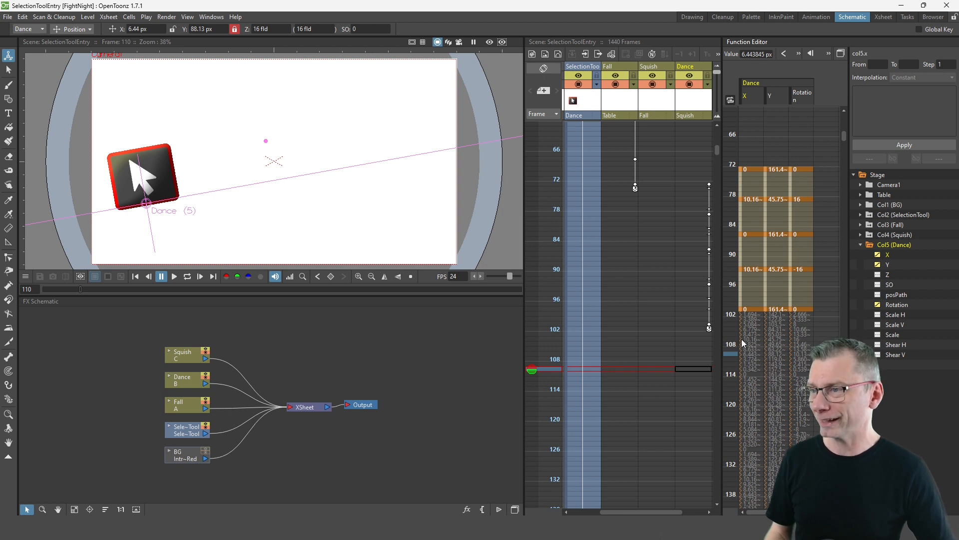
{"action": "right_click", "coordinate": [758, 321]}
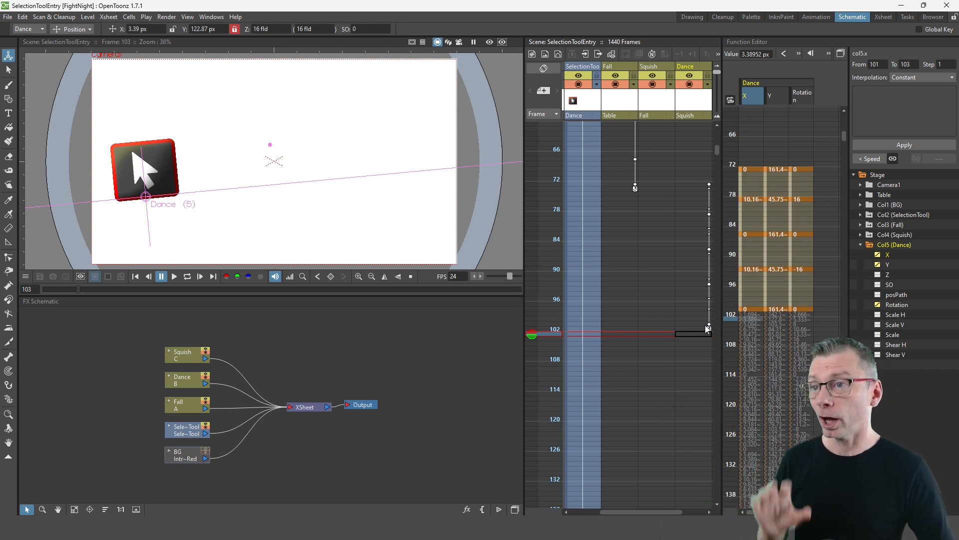
{"action": "mouse_move", "coordinate": [657, 184]}
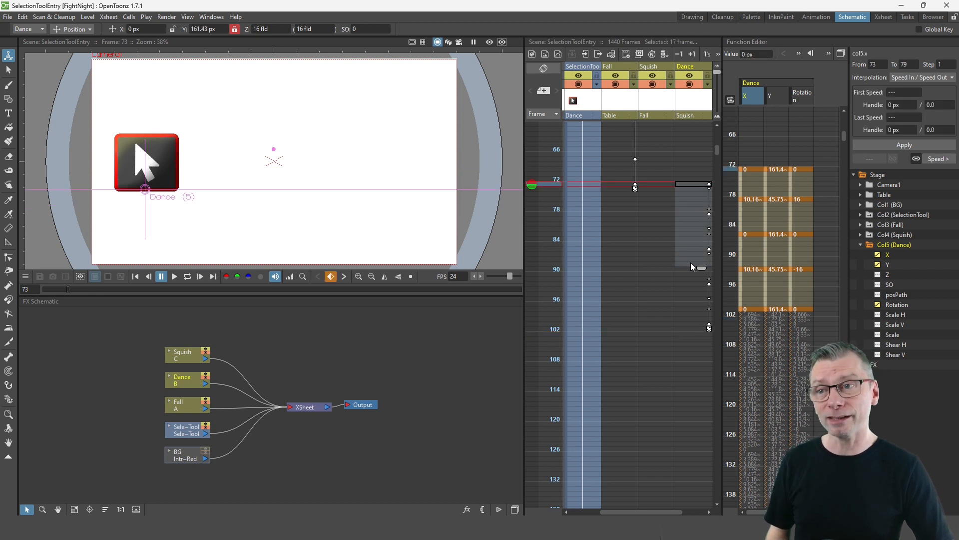
{"action": "mouse_move", "coordinate": [571, 314]}
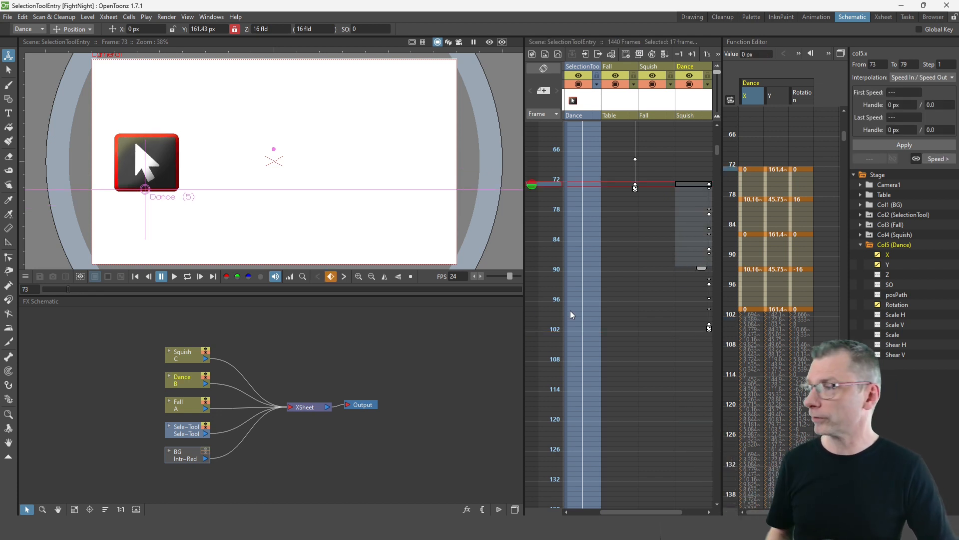
Switch to Stage Schematic and select Fall, Squish and SelectionTool to reveal the Table → Fall → Squish → Dance chain.
{"action": "left_click", "coordinate": [515, 509]}
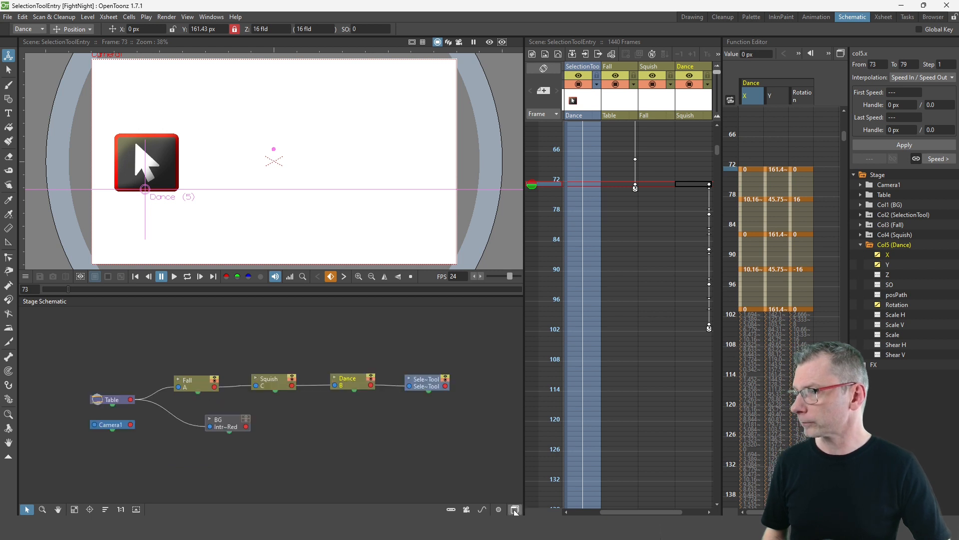
{"action": "mouse_move", "coordinate": [361, 414]}
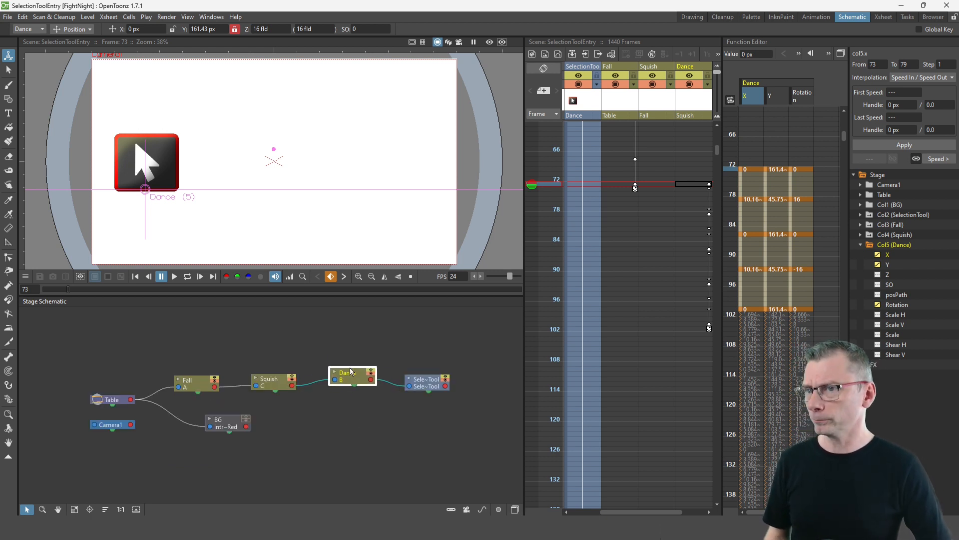
{"action": "left_click", "coordinate": [196, 370]}
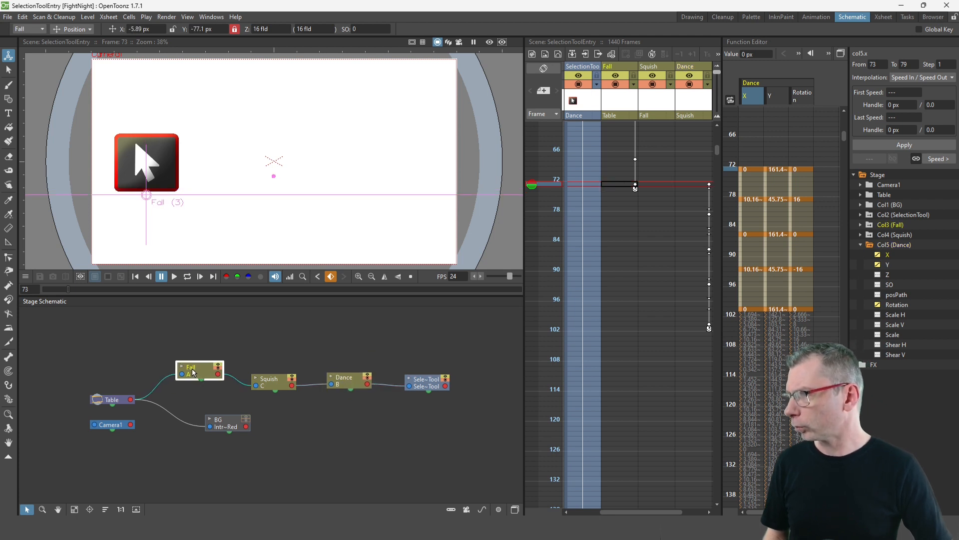
{"action": "left_click", "coordinate": [271, 374]}
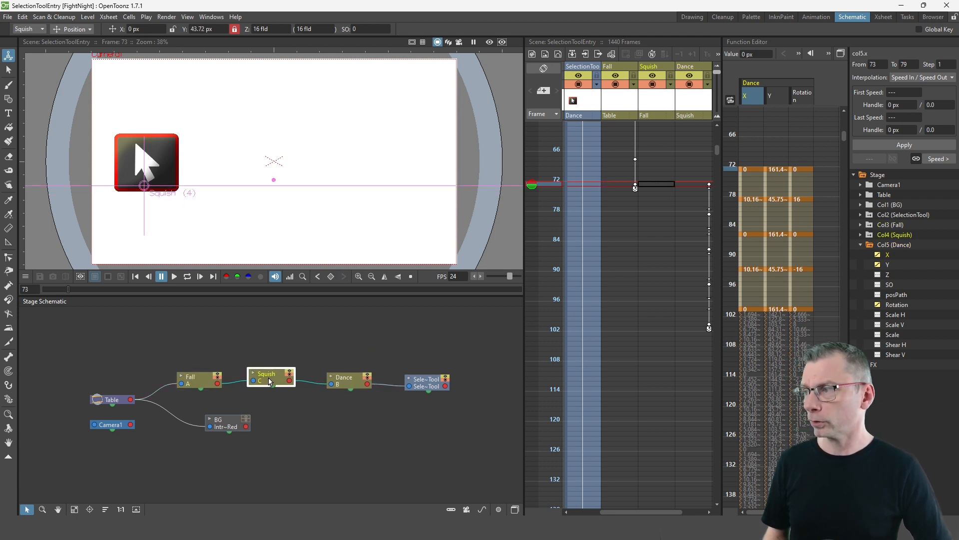
{"action": "mouse_move", "coordinate": [409, 388]}
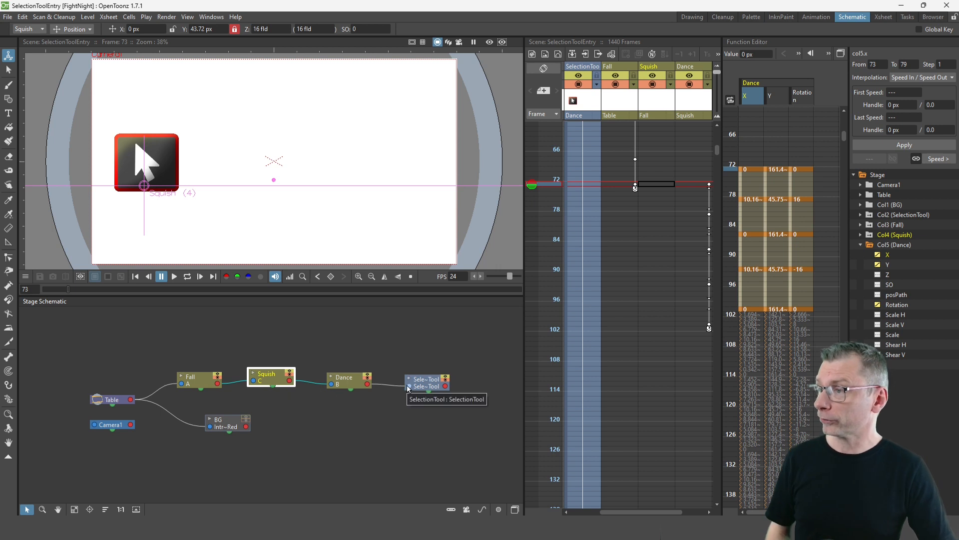
{"action": "left_click", "coordinate": [422, 380]}
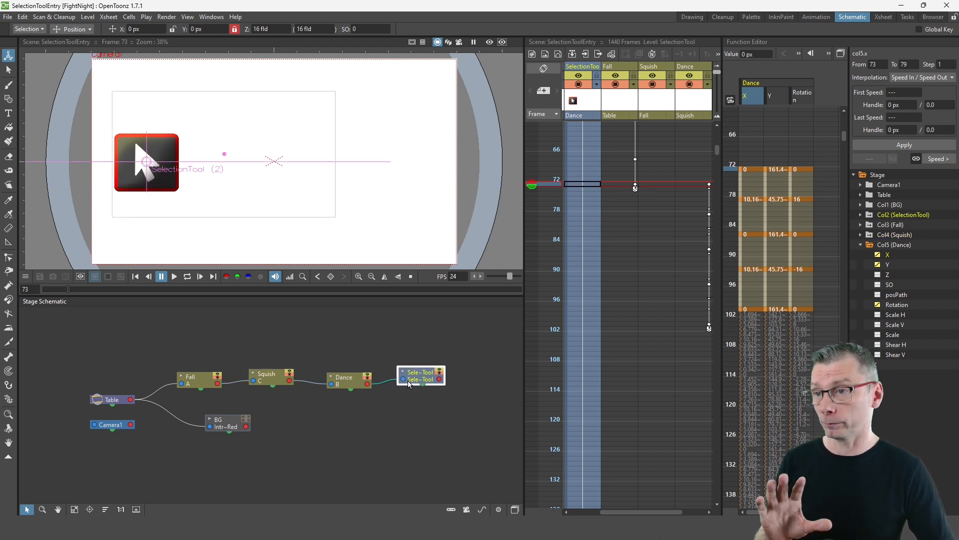
{"action": "mouse_move", "coordinate": [421, 375]}
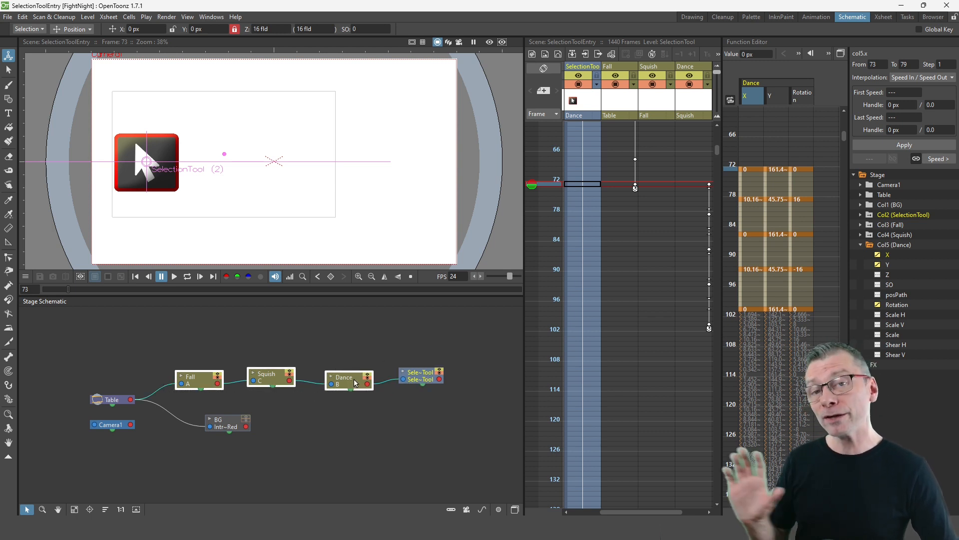
{"action": "mouse_move", "coordinate": [354, 382]}
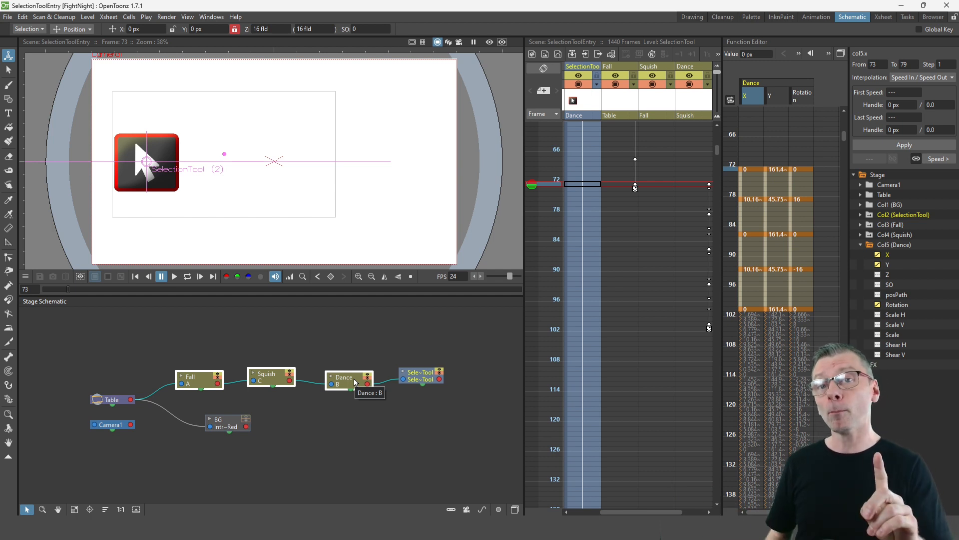
{"action": "mouse_move", "coordinate": [419, 292]}
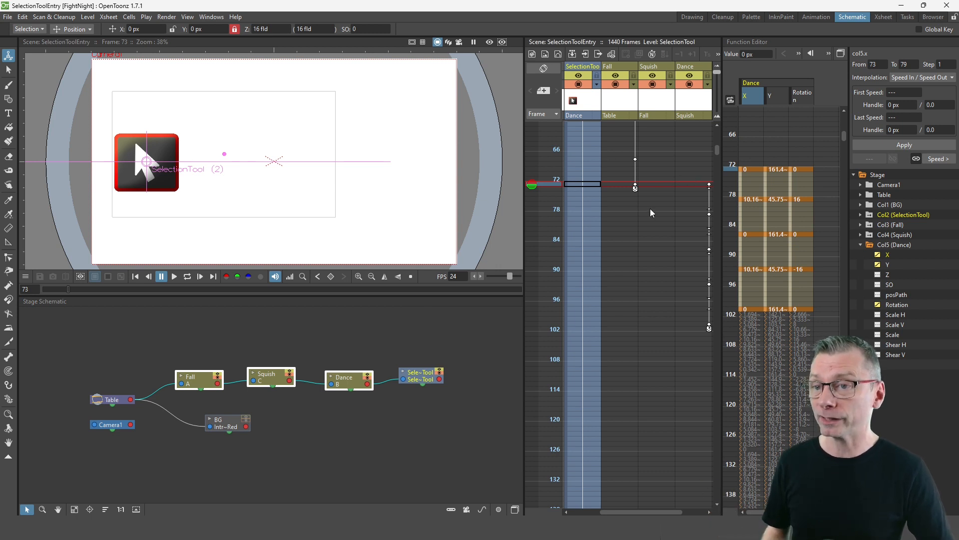
Scroll the Xsheet to the top frames and back down to preview the Dance column's early keys.
{"action": "scroll", "scroll_direction": "up", "scroll_amount": 3}
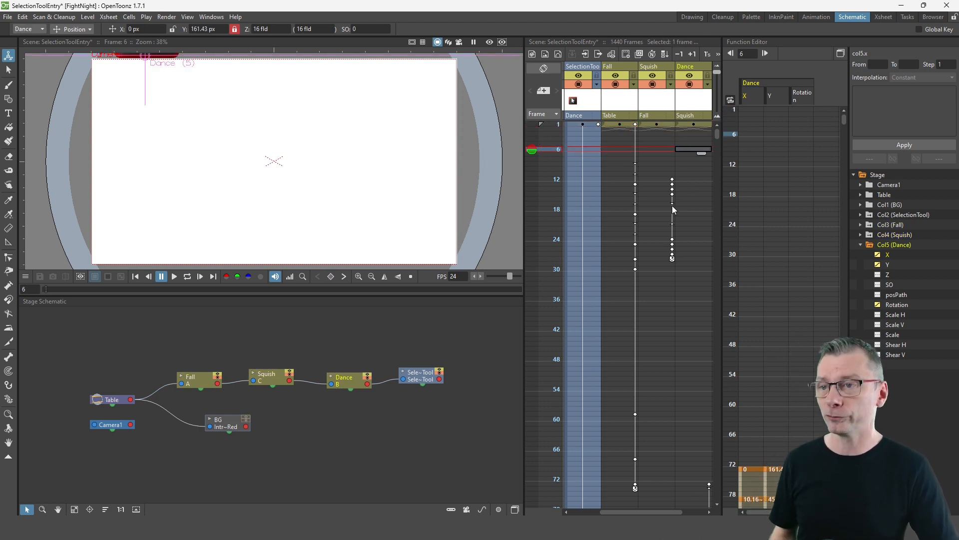
{"action": "mouse_move", "coordinate": [603, 172]}
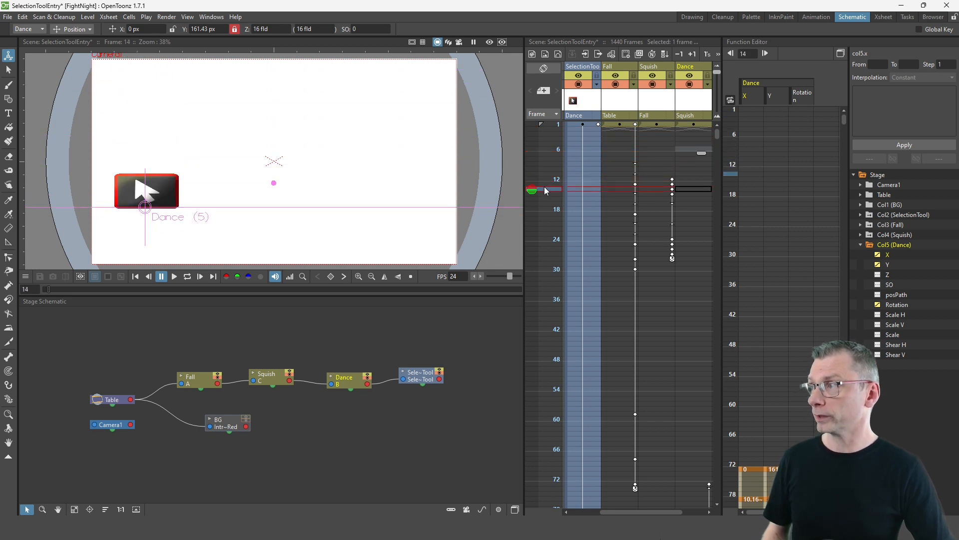
{"action": "mouse_move", "coordinate": [613, 172]}
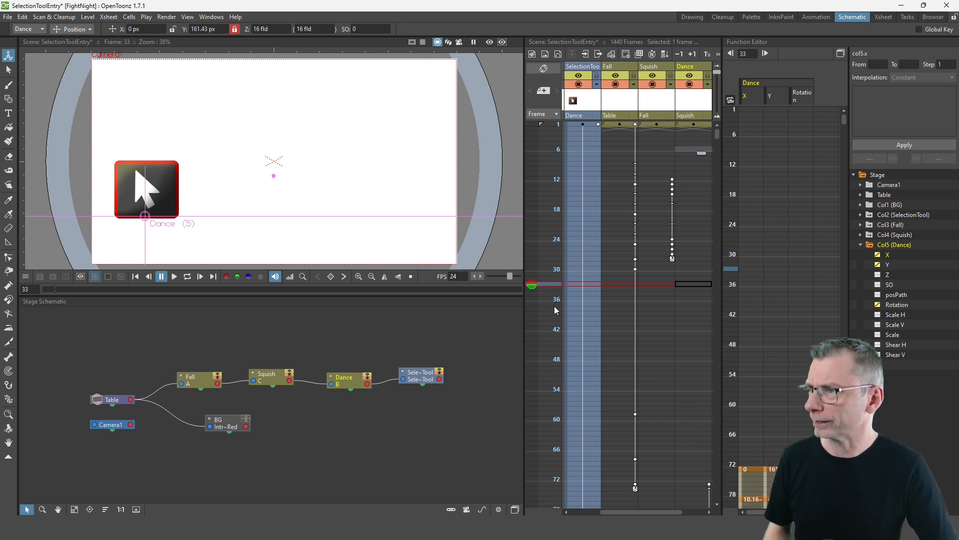
{"action": "scroll", "scroll_direction": "down", "scroll_amount": 3}
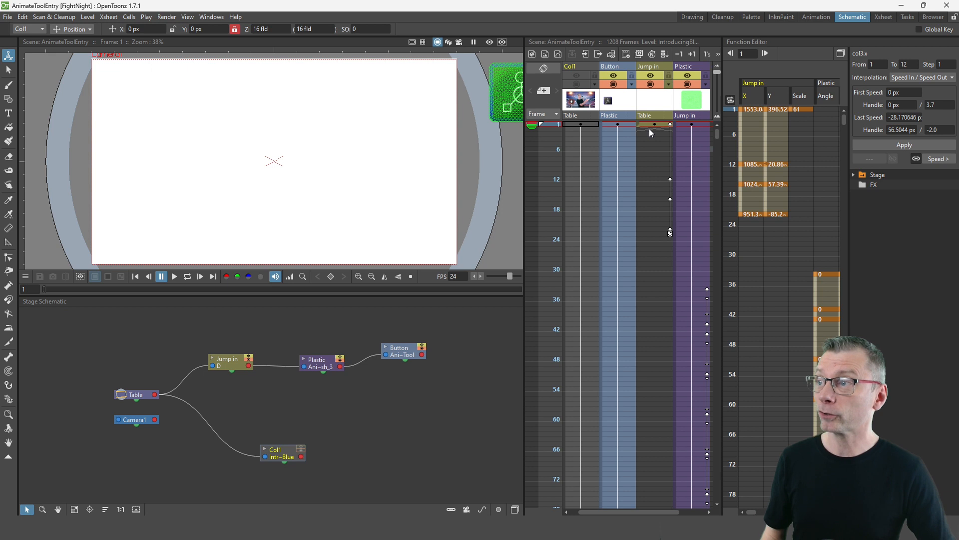
{"action": "mouse_move", "coordinate": [655, 154]}
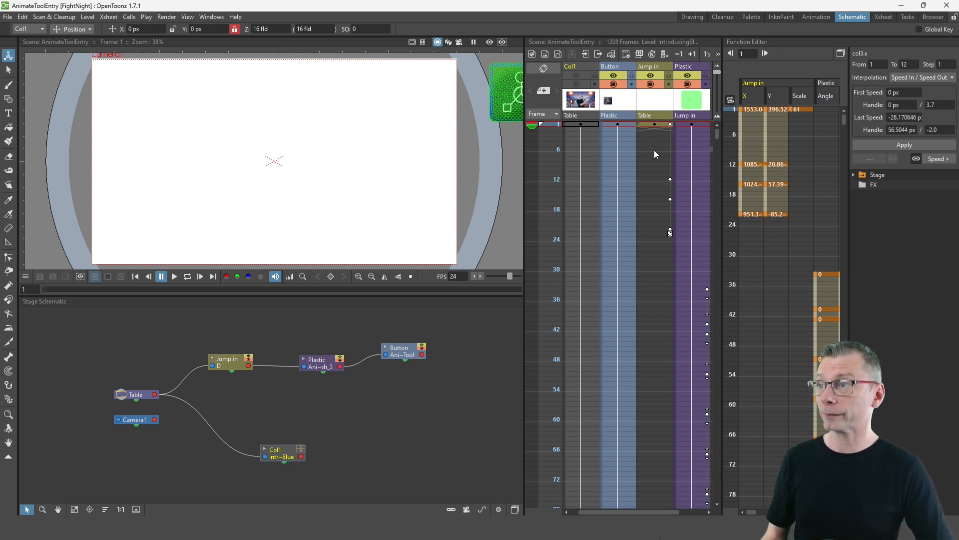
{"action": "mouse_move", "coordinate": [554, 127]}
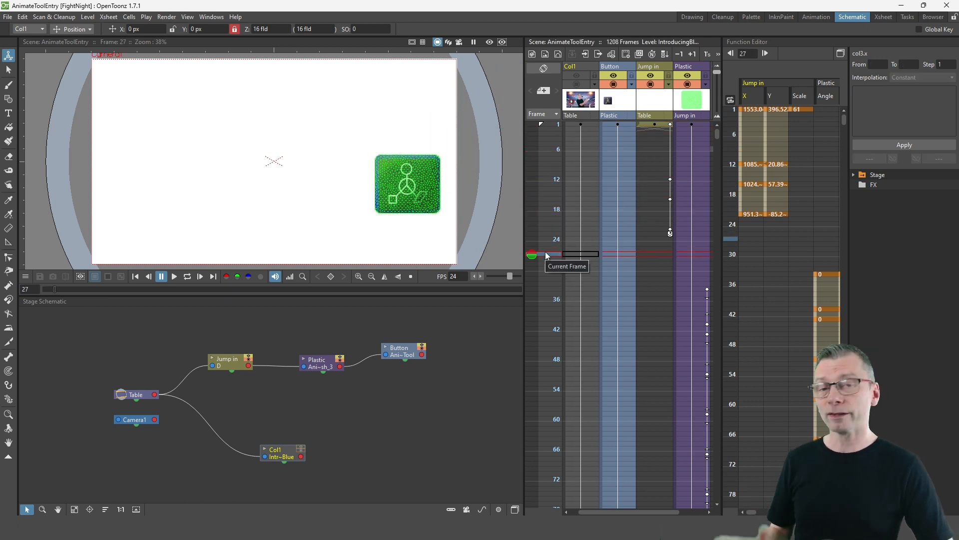
{"action": "mouse_move", "coordinate": [669, 306]}
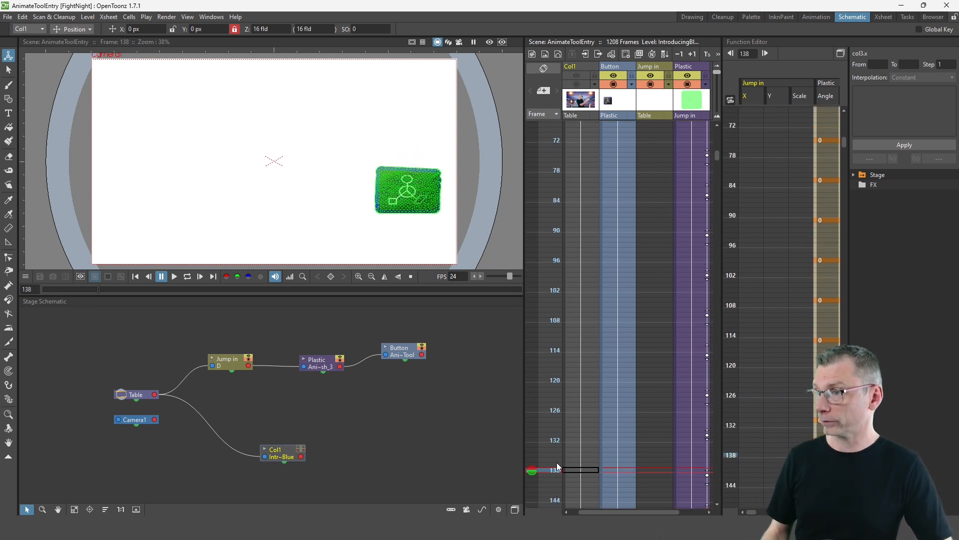
Jump to frame 87, enable Loop and play so the green button keeps wobbling past frame 900.
{"action": "left_click", "coordinate": [579, 214]}
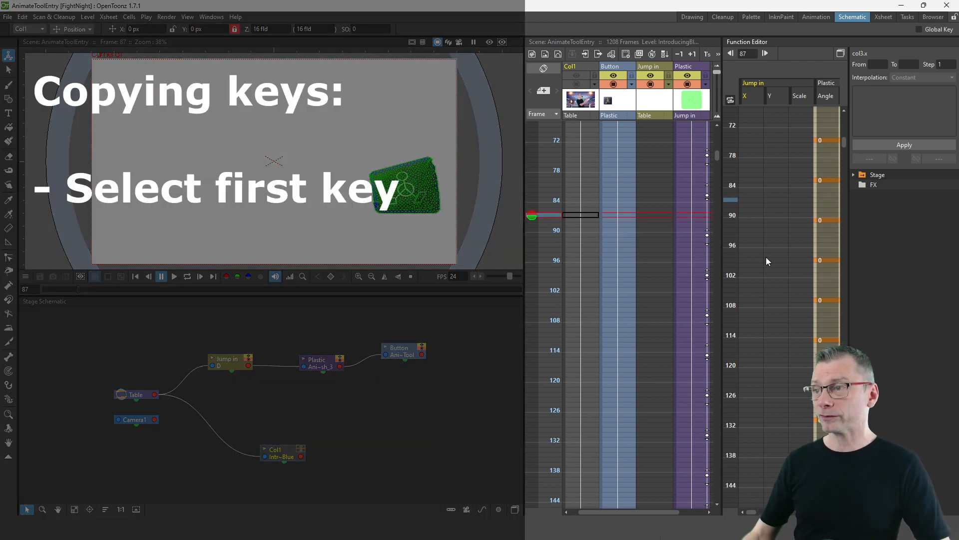
{"action": "left_click", "coordinate": [707, 199]}
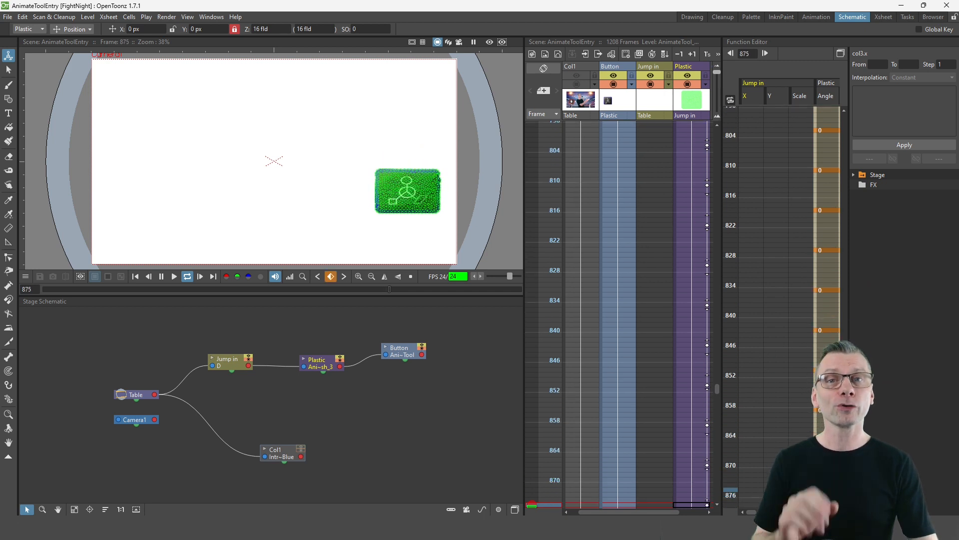
{"action": "left_click", "coordinate": [172, 276]}
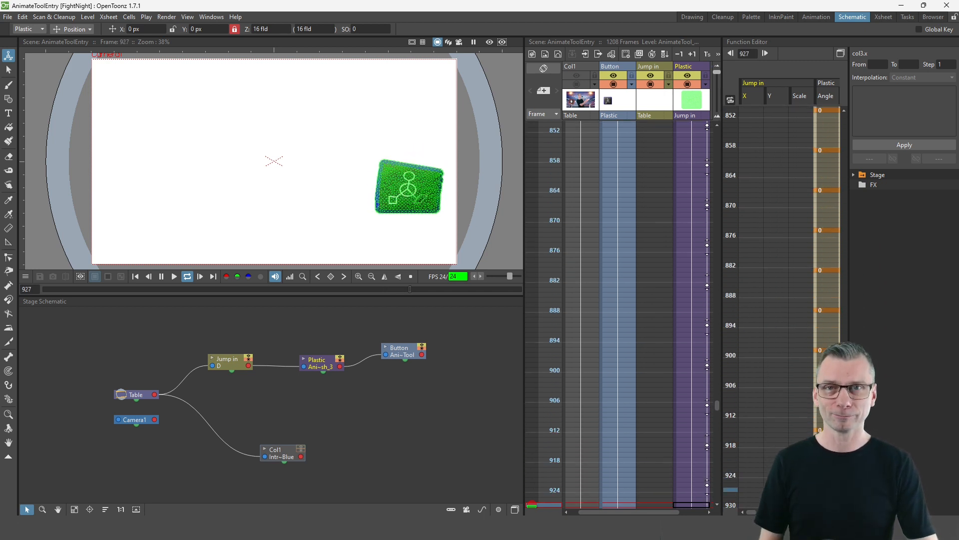